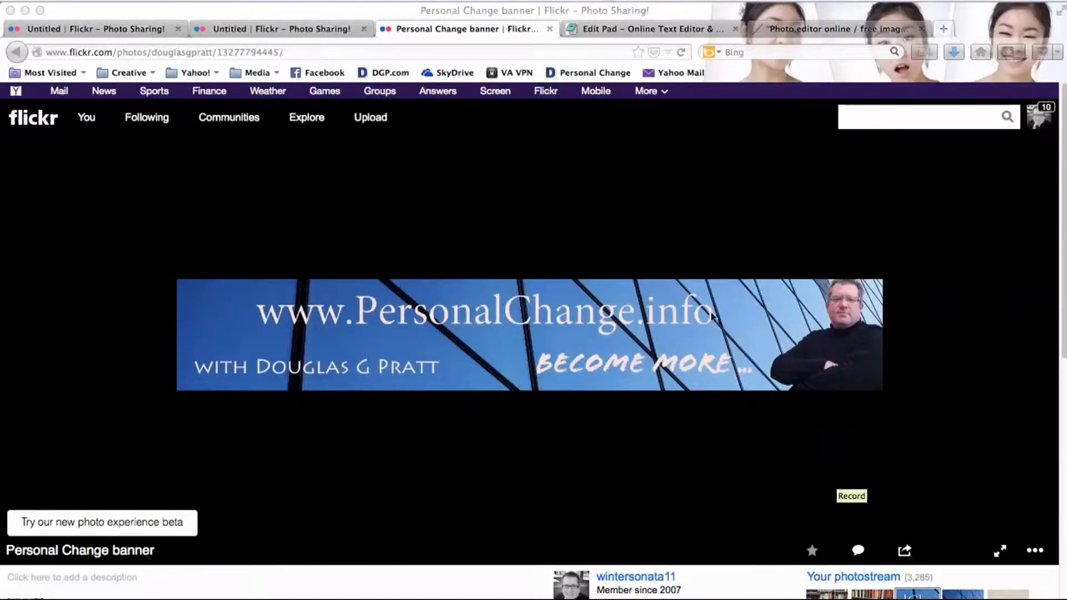
{"action": "mouse_move", "coordinate": [836, 327]}
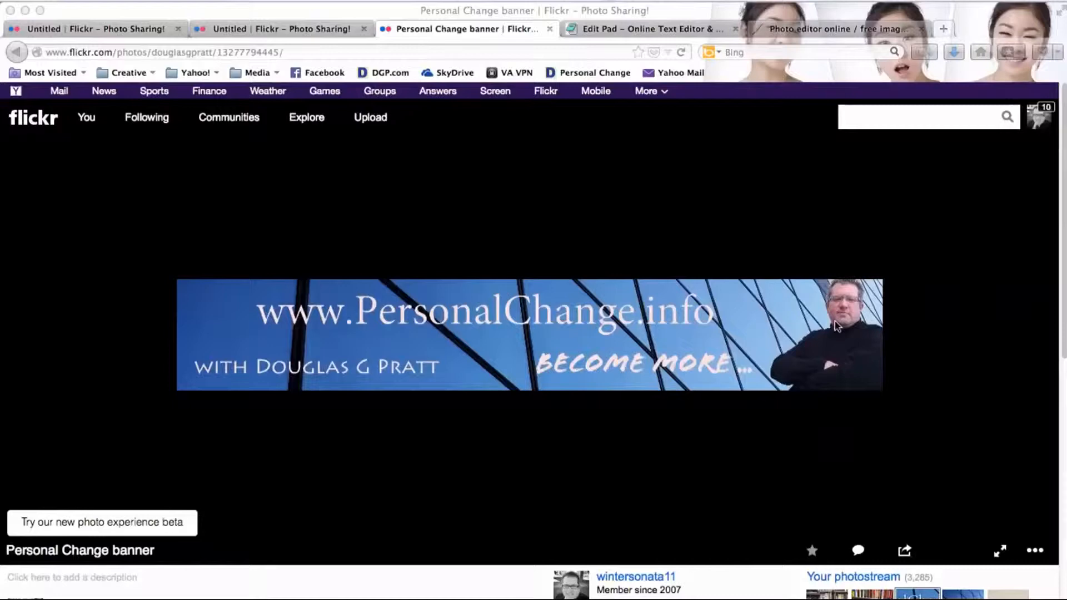
{"action": "mouse_move", "coordinate": [857, 340]}
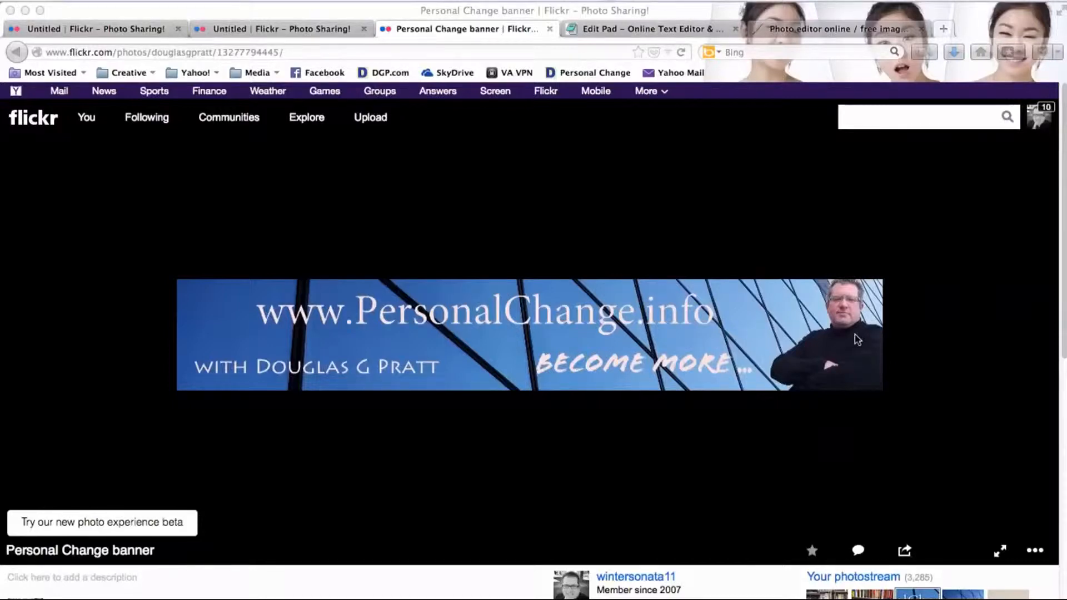
{"action": "mouse_move", "coordinate": [856, 339]}
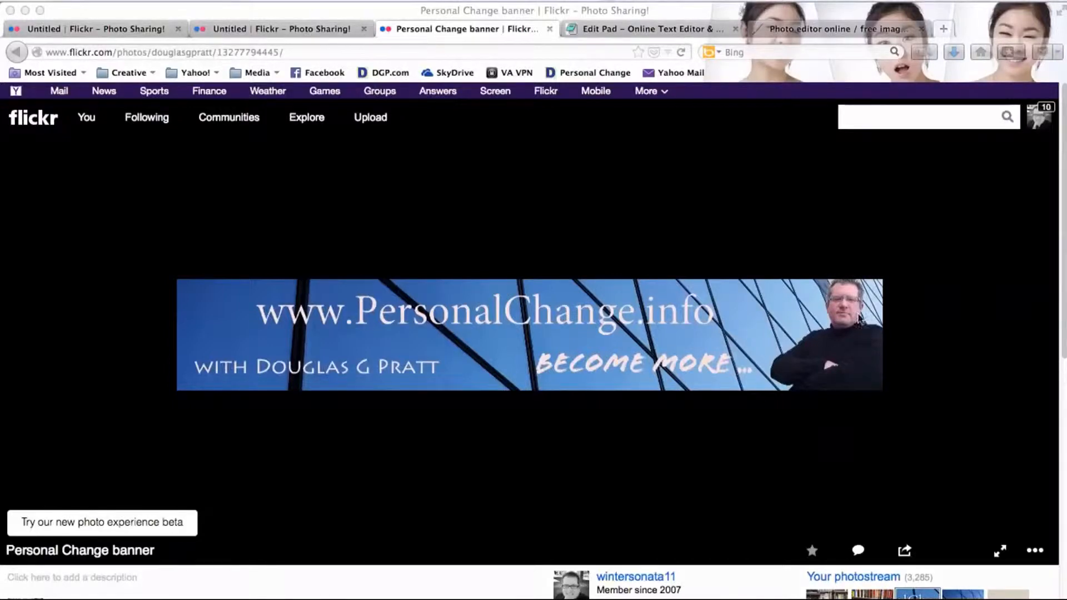
{"action": "mouse_move", "coordinate": [816, 347]}
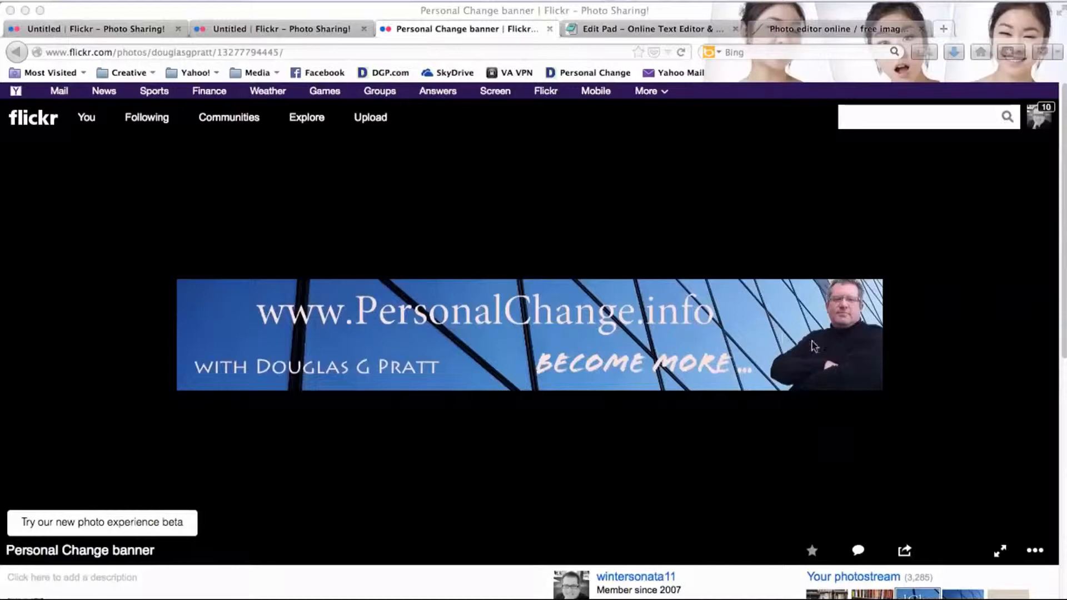
Show the untitled Flickr photo of the crossed-arms man on a white background.
{"action": "left_click", "coordinate": [88, 29]}
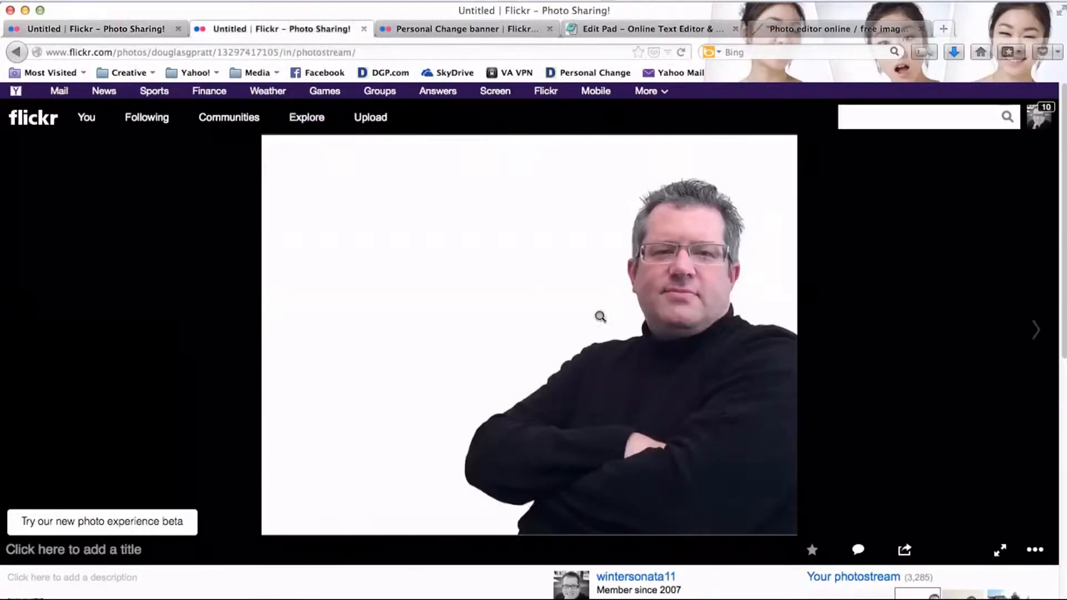
{"action": "mouse_move", "coordinate": [405, 276]}
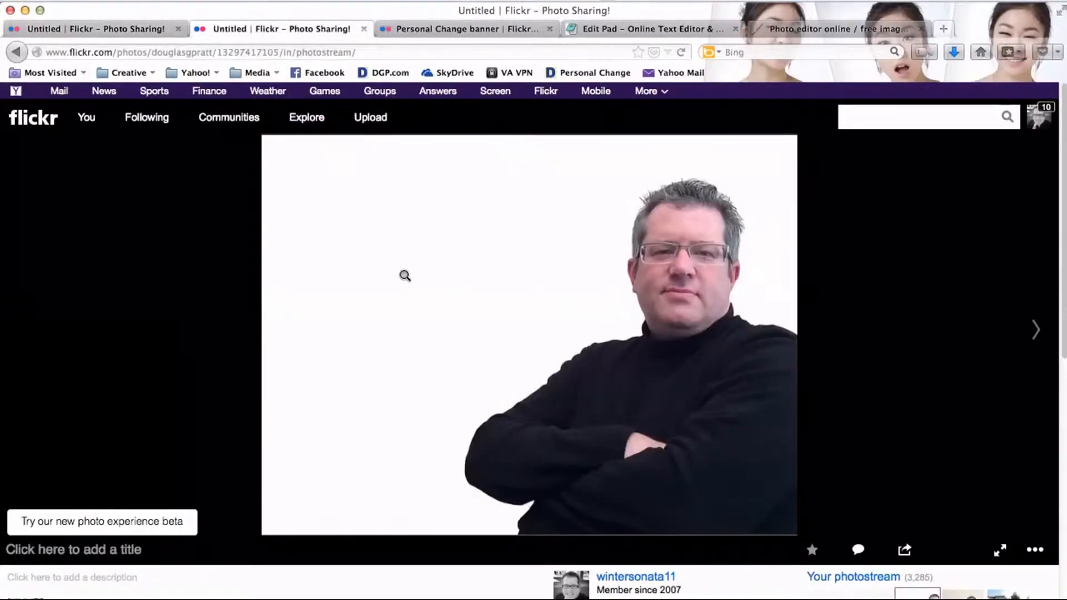
{"action": "mouse_move", "coordinate": [503, 250]}
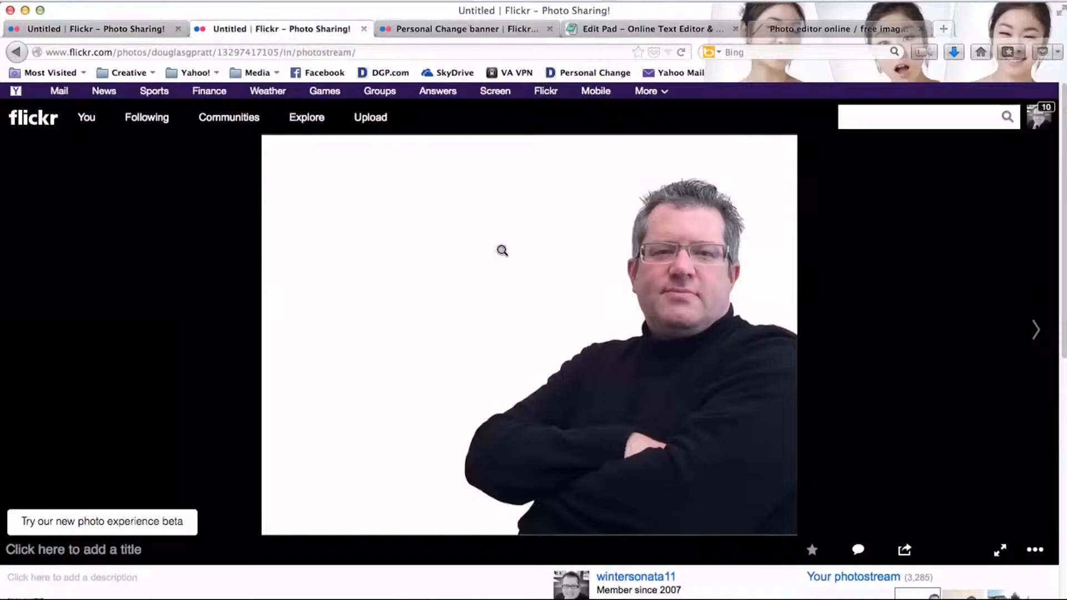
{"action": "mouse_move", "coordinate": [286, 294]}
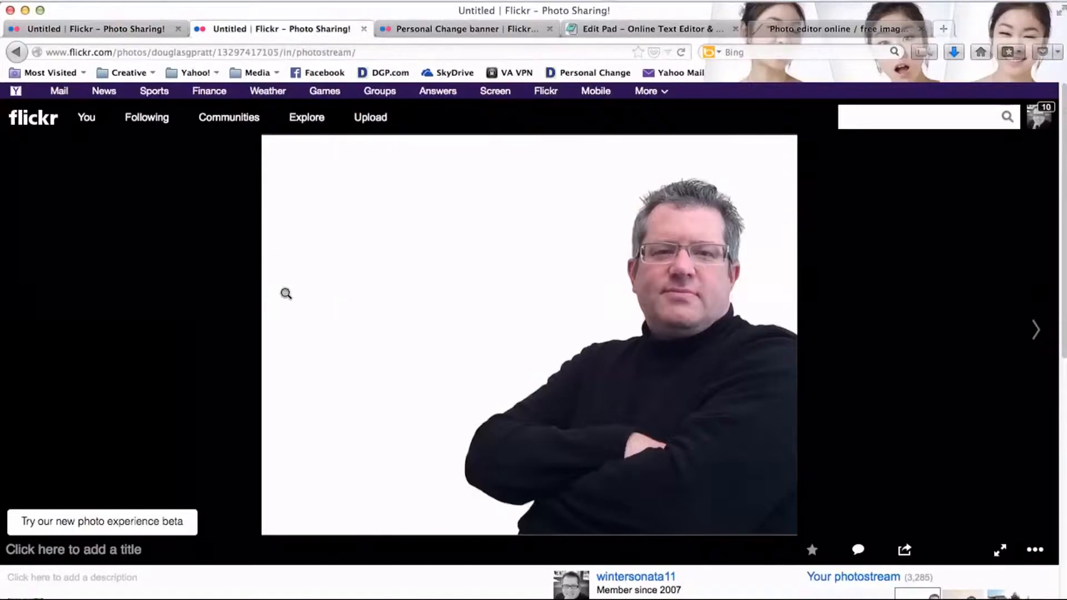
{"action": "mouse_move", "coordinate": [591, 231]}
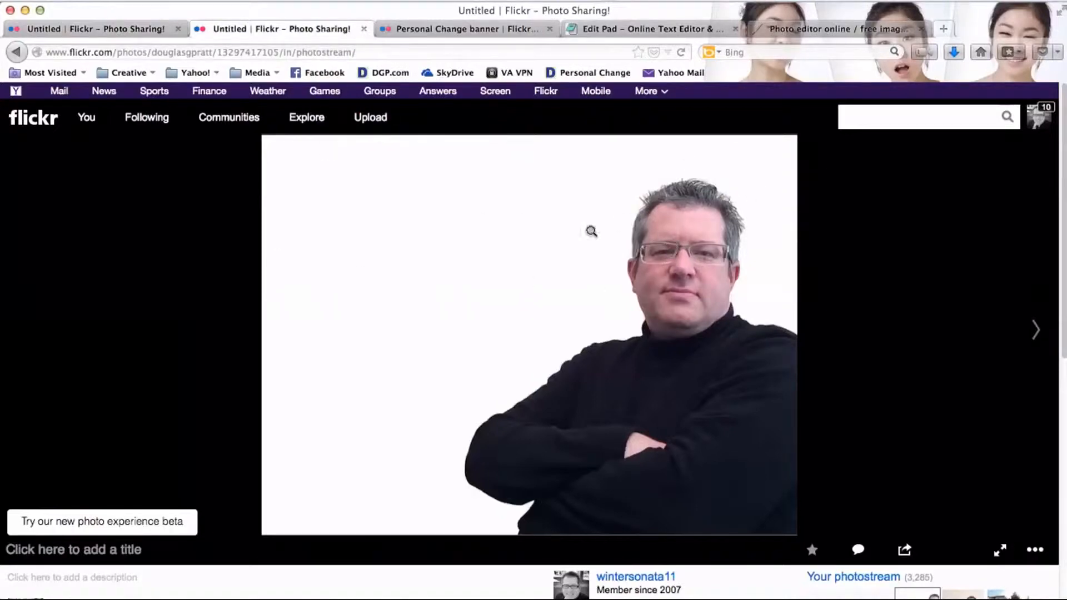
{"action": "mouse_move", "coordinate": [379, 266]}
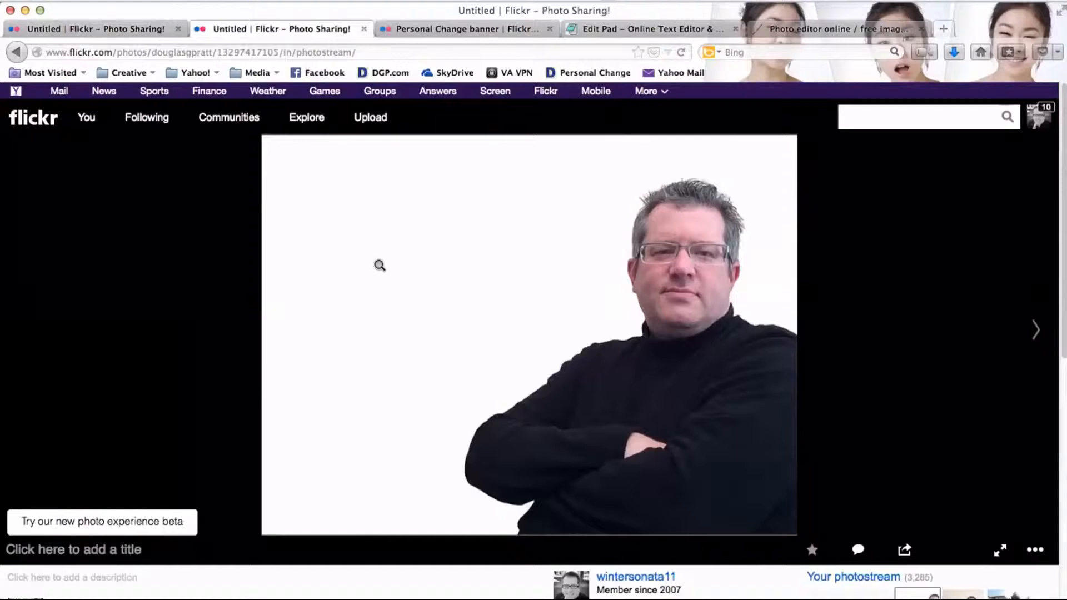
{"action": "mouse_move", "coordinate": [447, 63]}
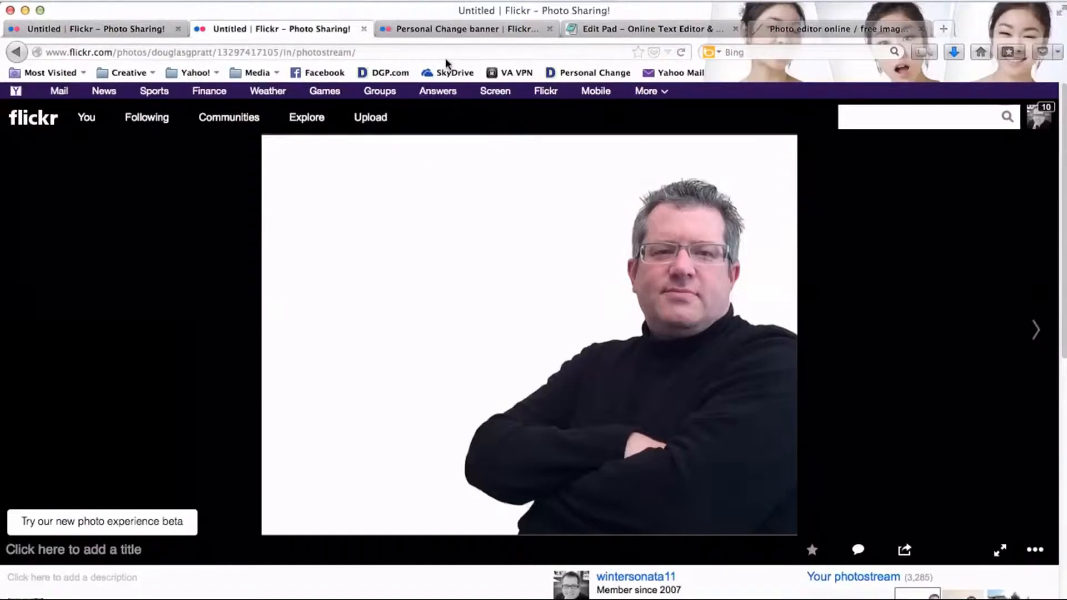
{"action": "mouse_move", "coordinate": [150, 46]}
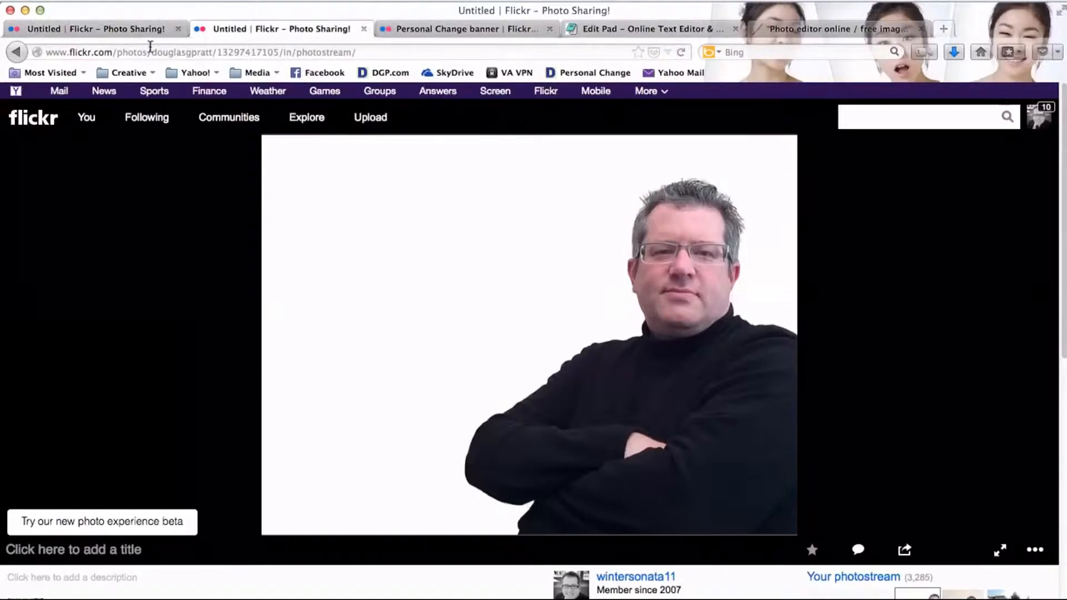
{"action": "mouse_move", "coordinate": [616, 29]}
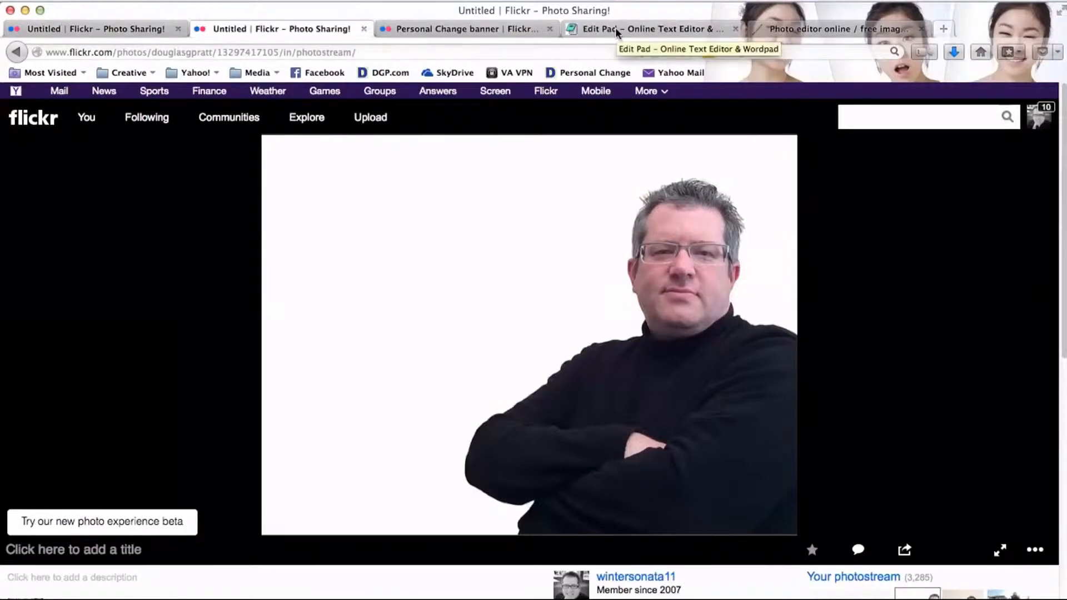
Bring up the Edit Pad note listing the BOOKS and PORTRAIT Flickr image URLs.
{"action": "left_click", "coordinate": [650, 29]}
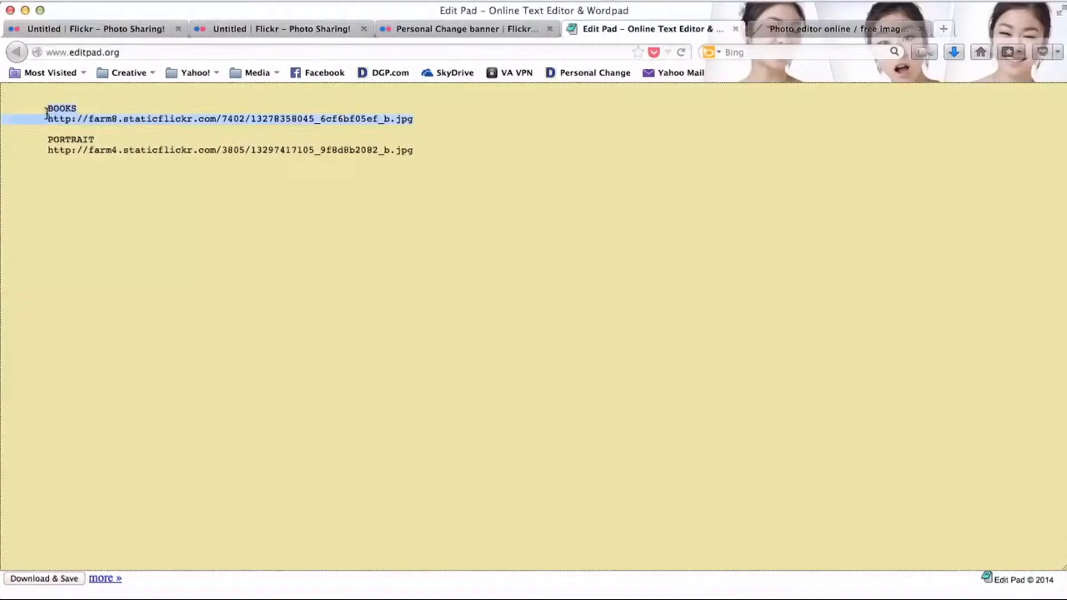
{"action": "left_click", "coordinate": [415, 150]}
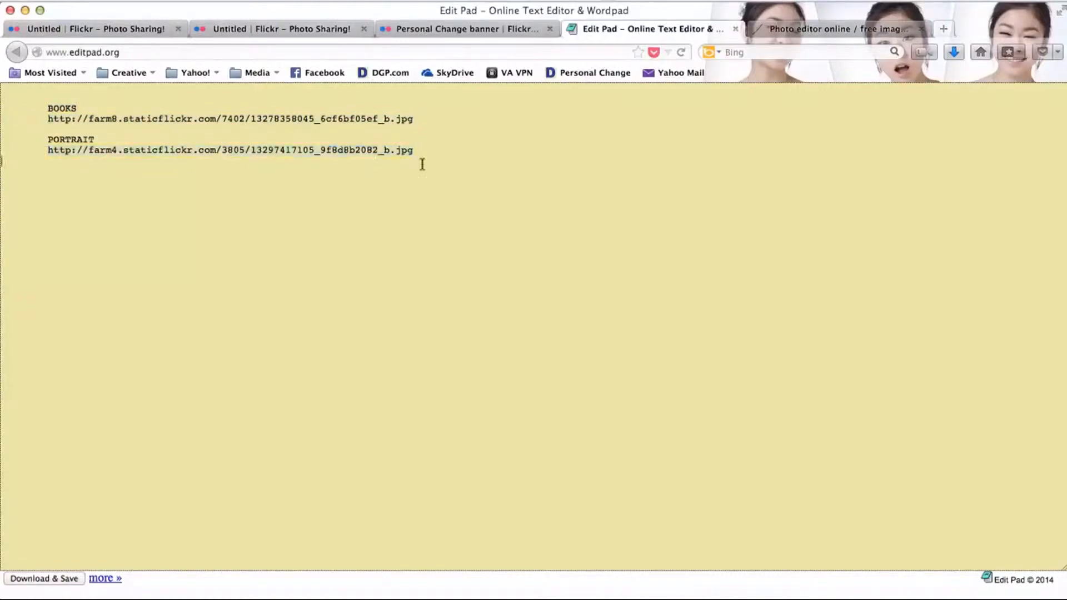
Switch to Pixlr Editor to show its start dialog, including Open image from URL.
{"action": "left_click", "coordinate": [838, 29]}
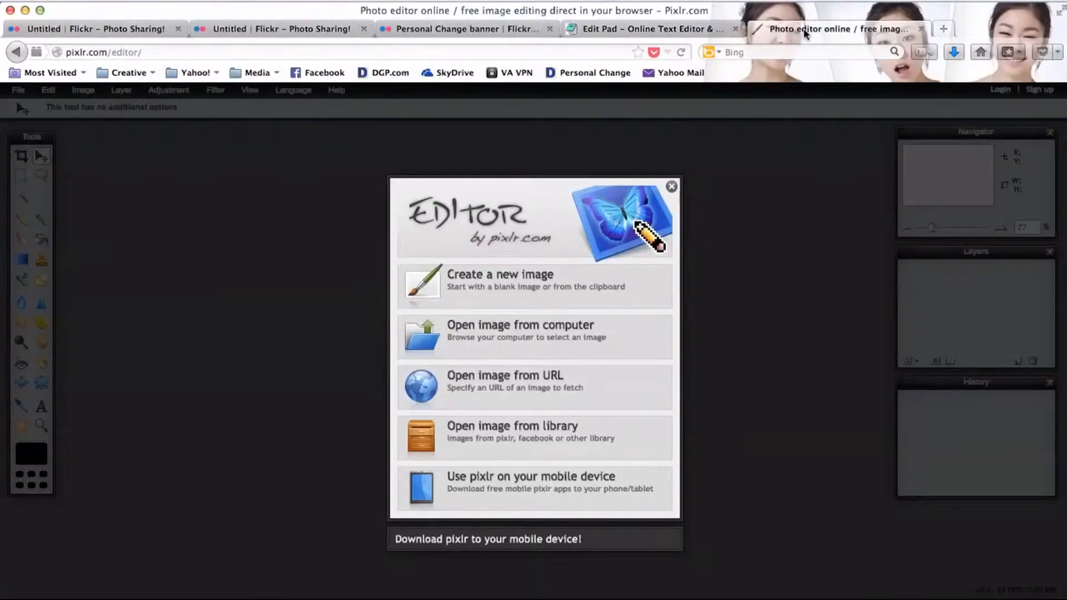
{"action": "mouse_move", "coordinate": [389, 189]}
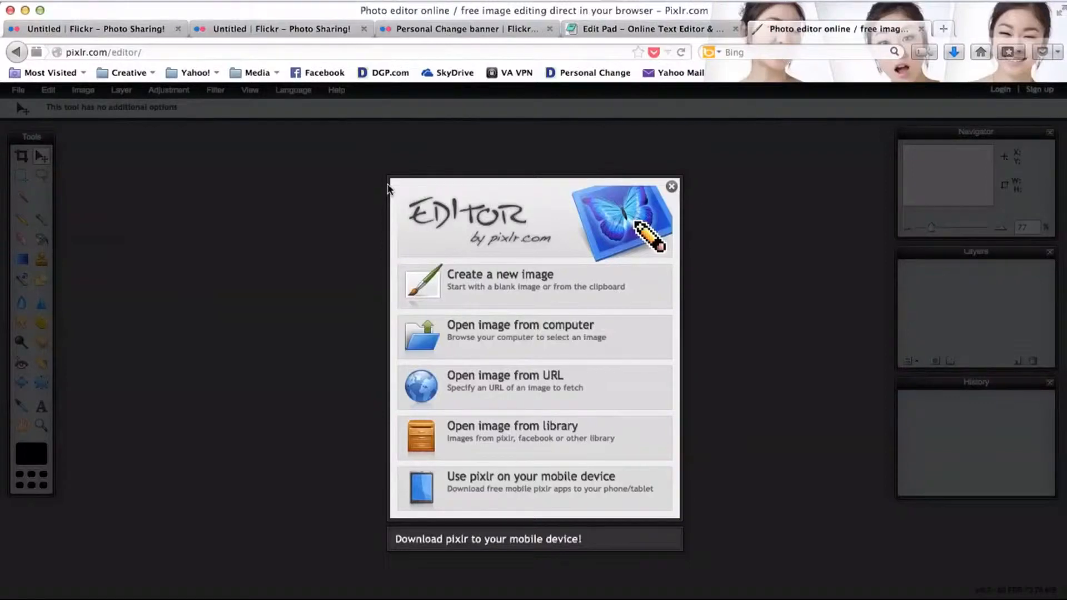
{"action": "mouse_move", "coordinate": [497, 267]}
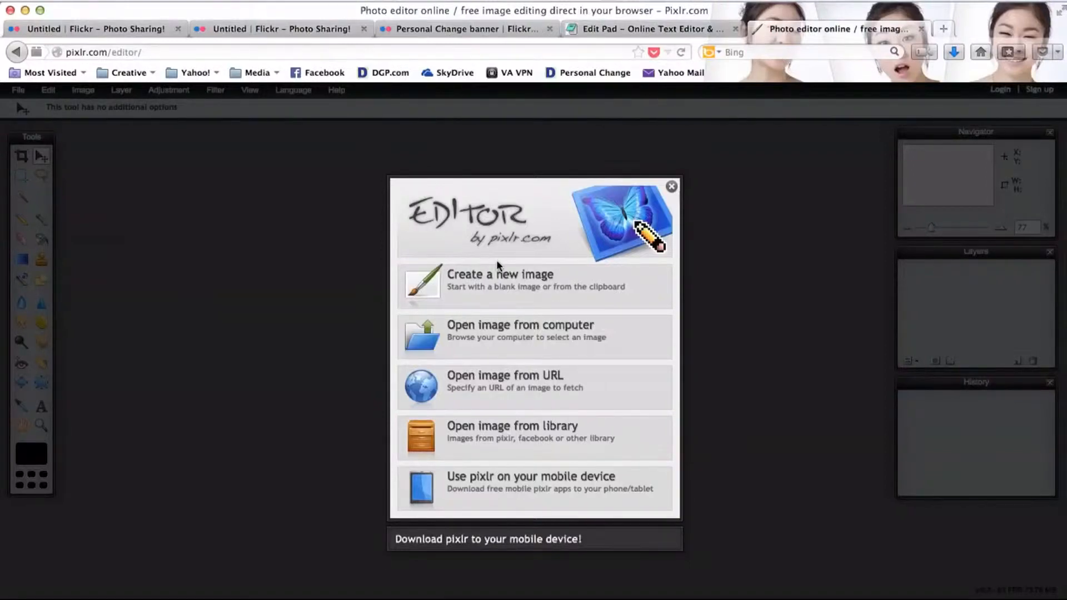
{"action": "mouse_move", "coordinate": [578, 215]}
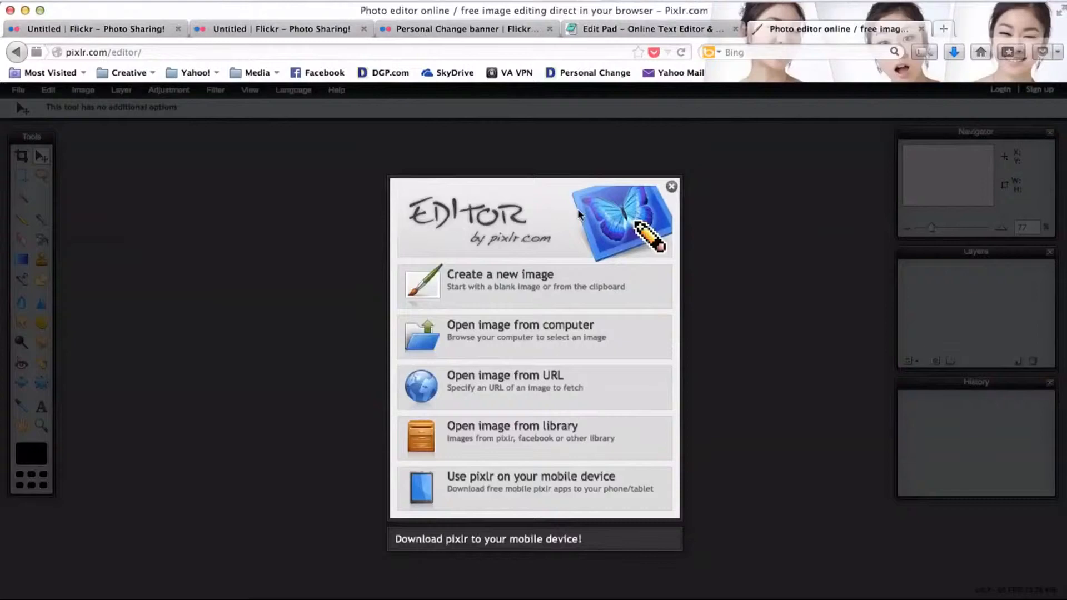
{"action": "mouse_move", "coordinate": [504, 381]}
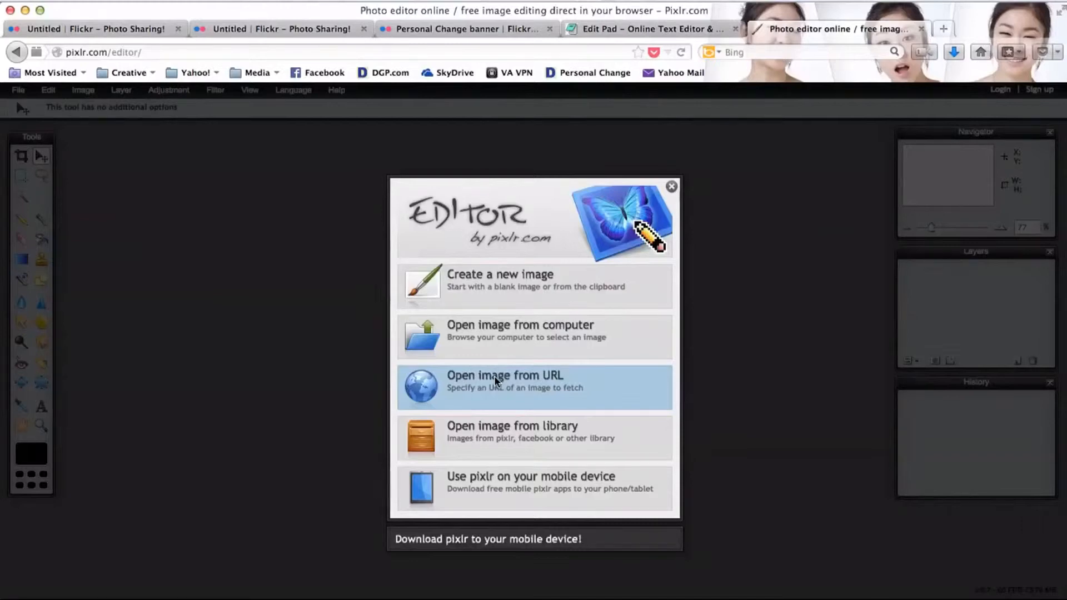
Load the bookshelf photo into Pixlr Editor using the BOOKS URL from Edit Pad.
{"action": "left_click", "coordinate": [504, 376]}
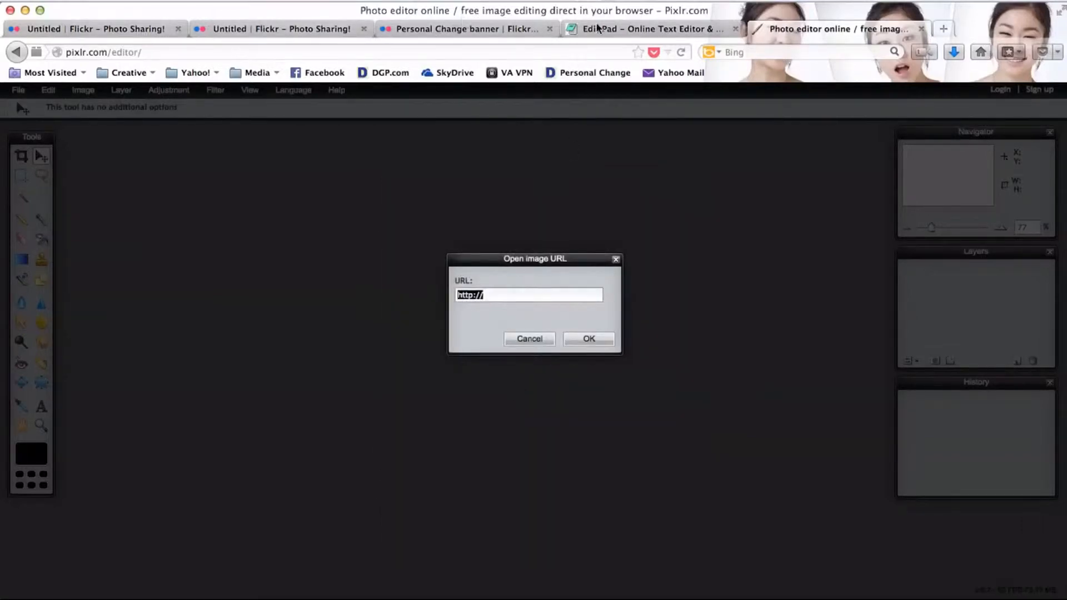
{"action": "left_click", "coordinate": [650, 29]}
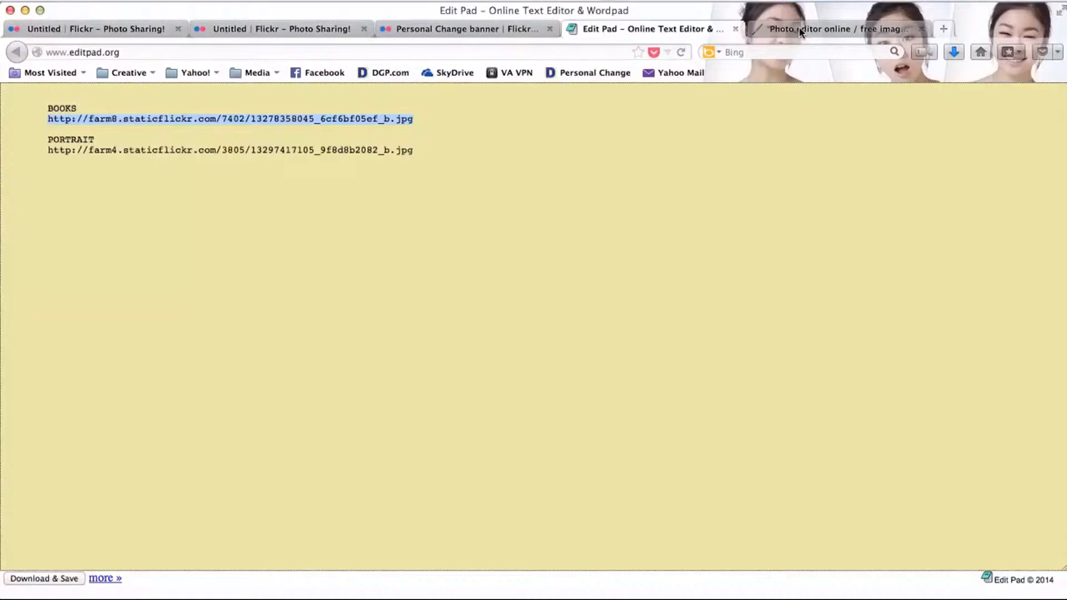
{"action": "left_click", "coordinate": [839, 29]}
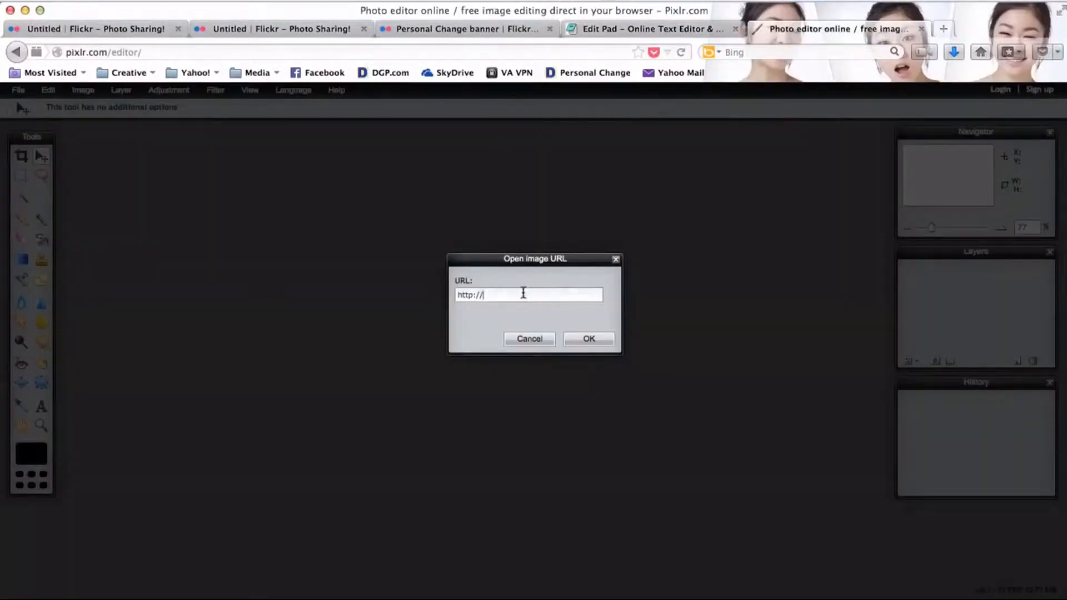
{"action": "triple_click", "coordinate": [530, 294]}
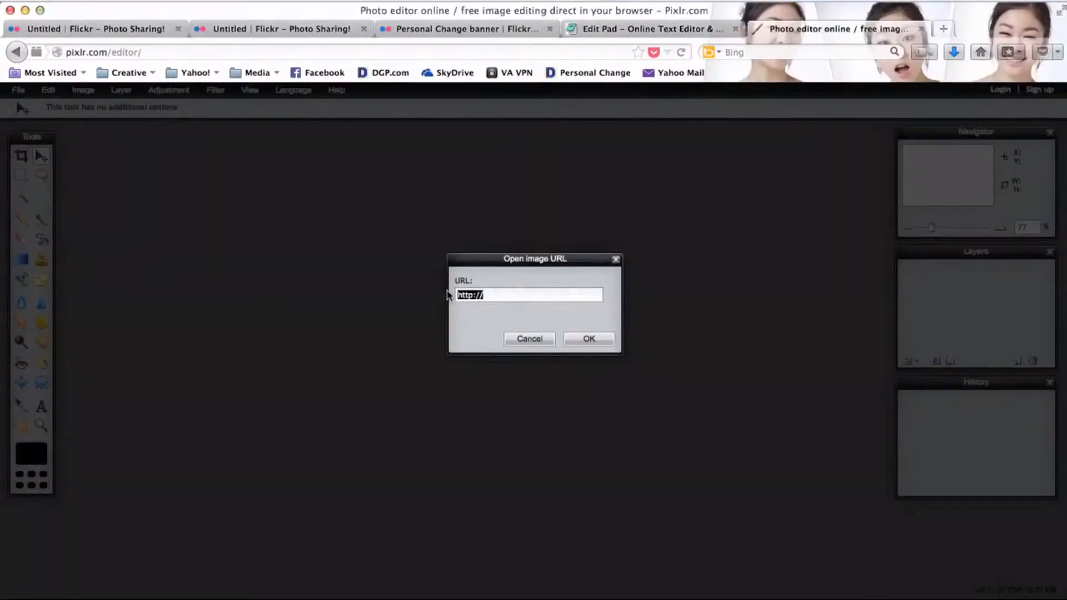
{"action": "left_click", "coordinate": [589, 339]}
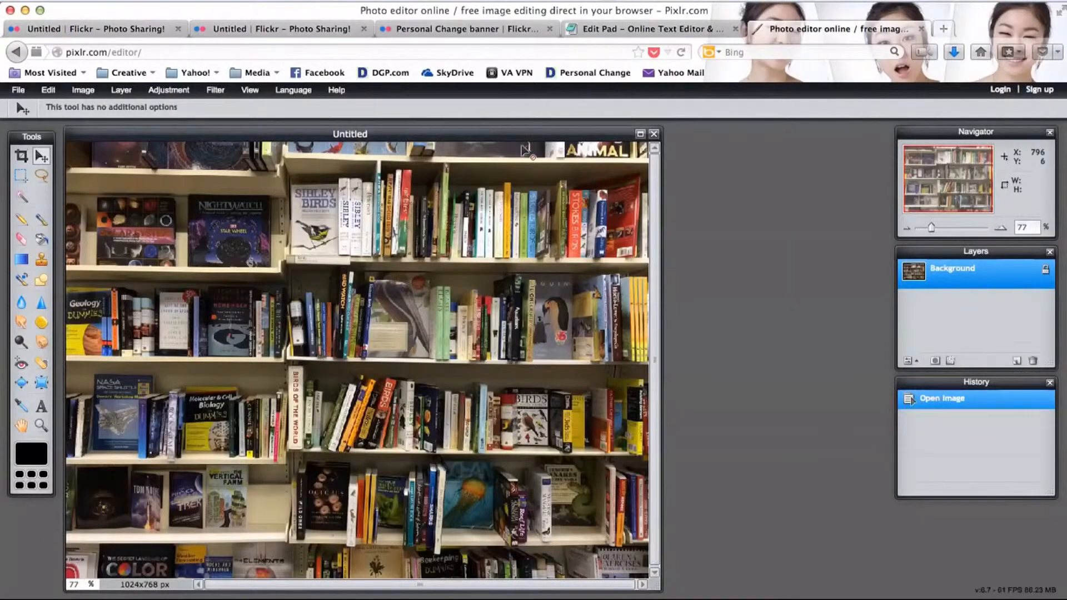
Choose Layer > Open image URL as layer and fetch the PORTRAIT address from Edit Pad.
{"action": "left_click", "coordinate": [120, 89]}
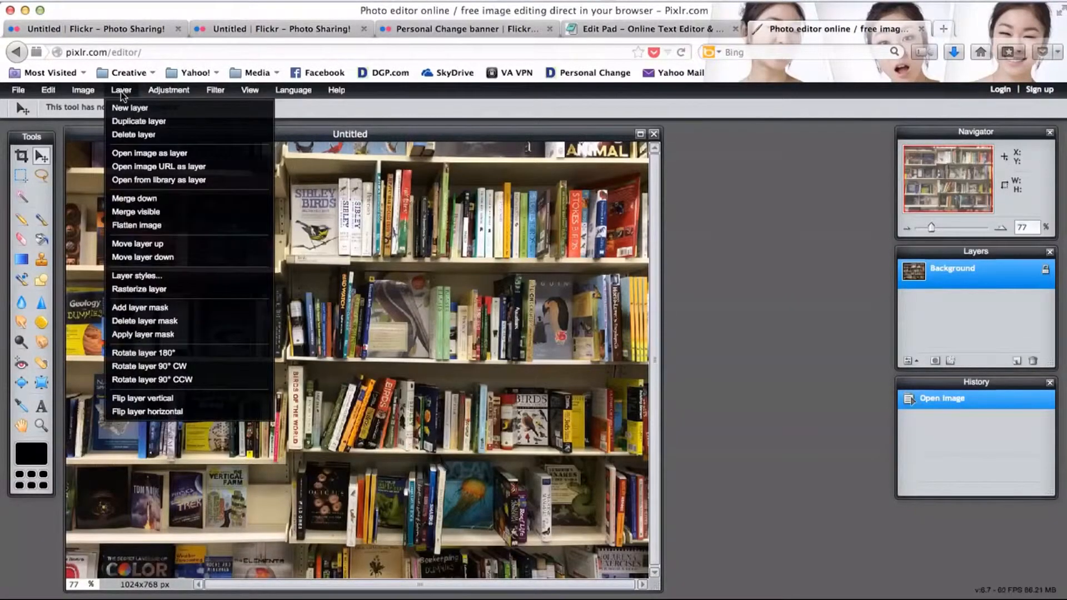
{"action": "mouse_move", "coordinate": [158, 167]}
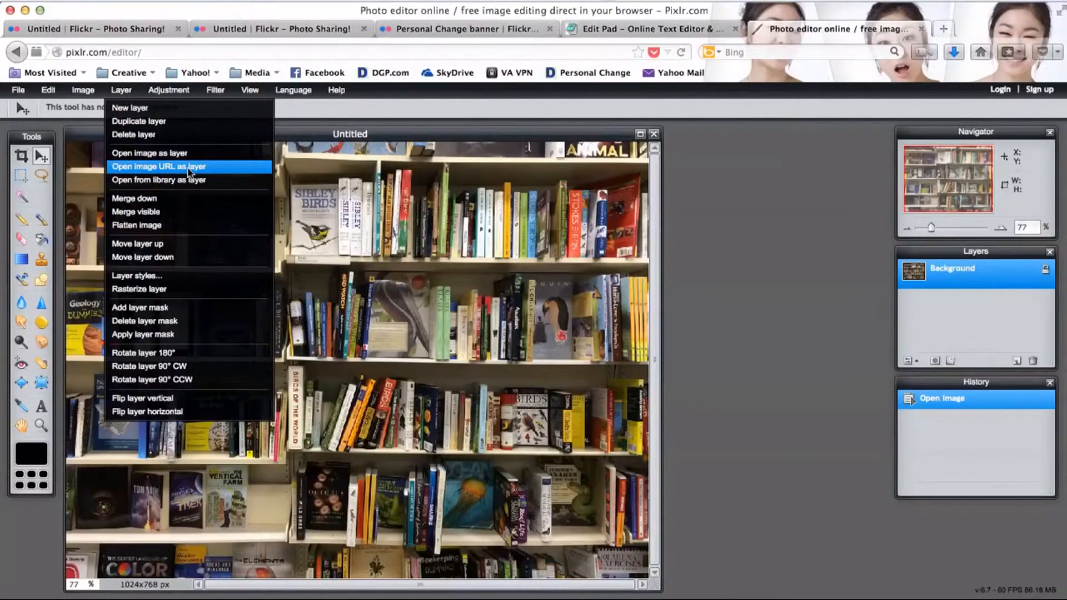
{"action": "left_click", "coordinate": [158, 166]}
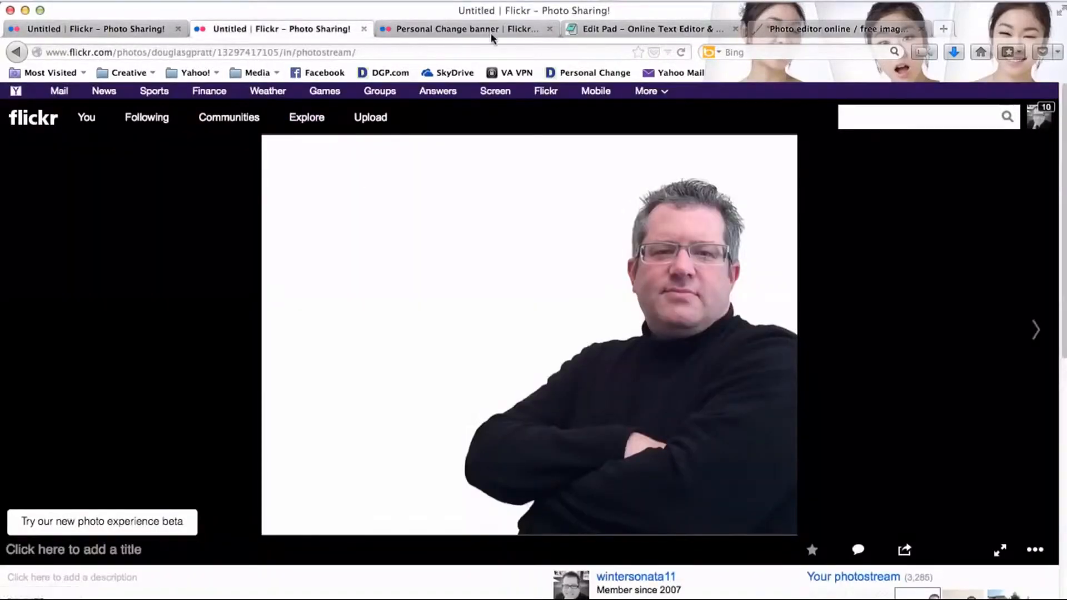
{"action": "left_click", "coordinate": [646, 28]}
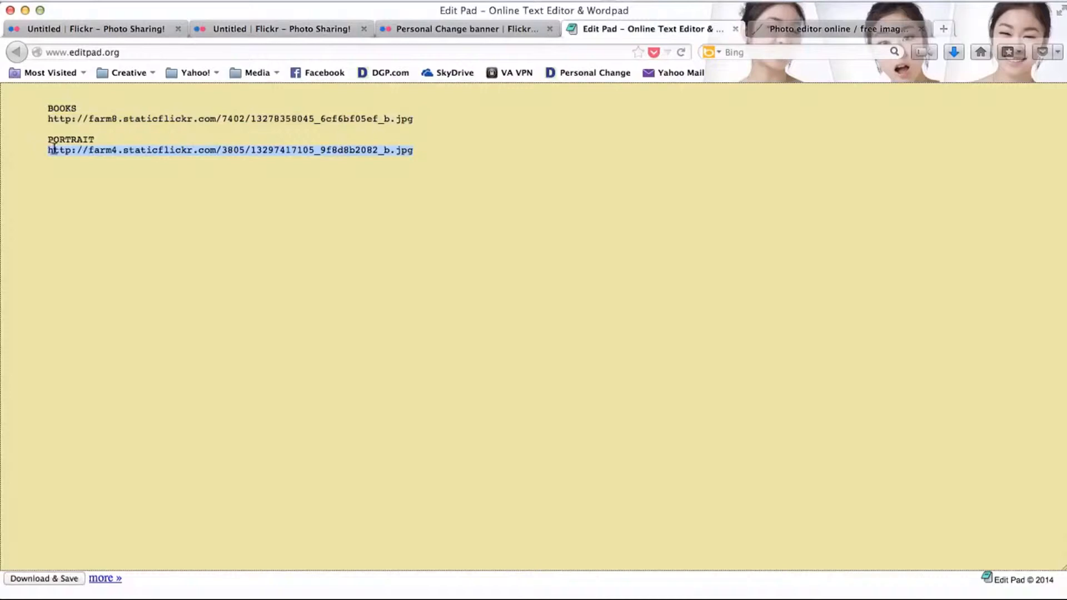
Add the portrait from the pasted PORTRAIT link as a layer above the bookshelf.
{"action": "left_click", "coordinate": [833, 29]}
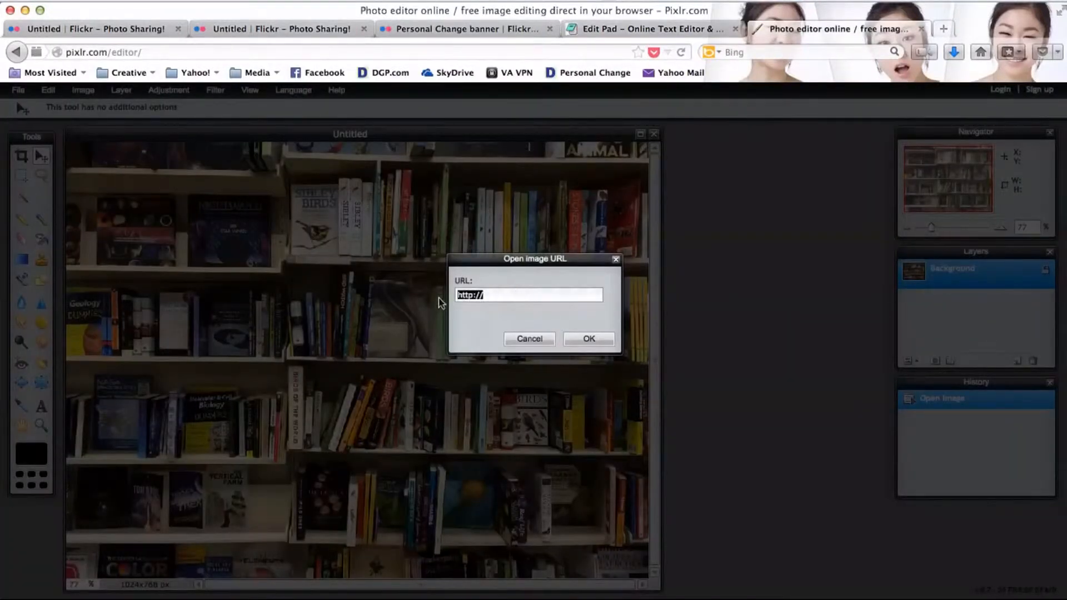
{"action": "left_click", "coordinate": [589, 339]}
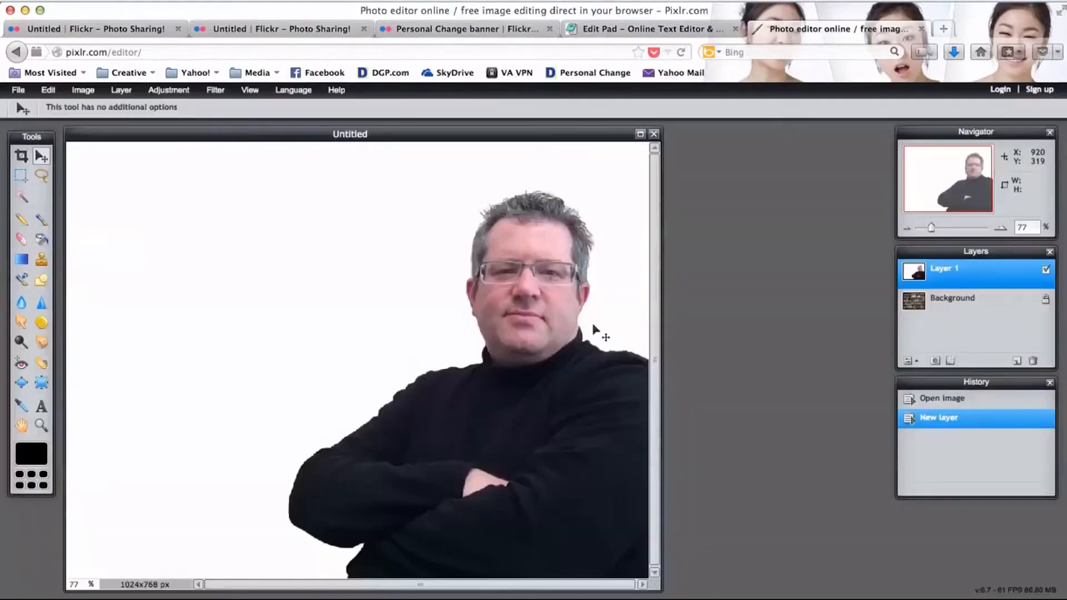
{"action": "mouse_move", "coordinate": [608, 318]}
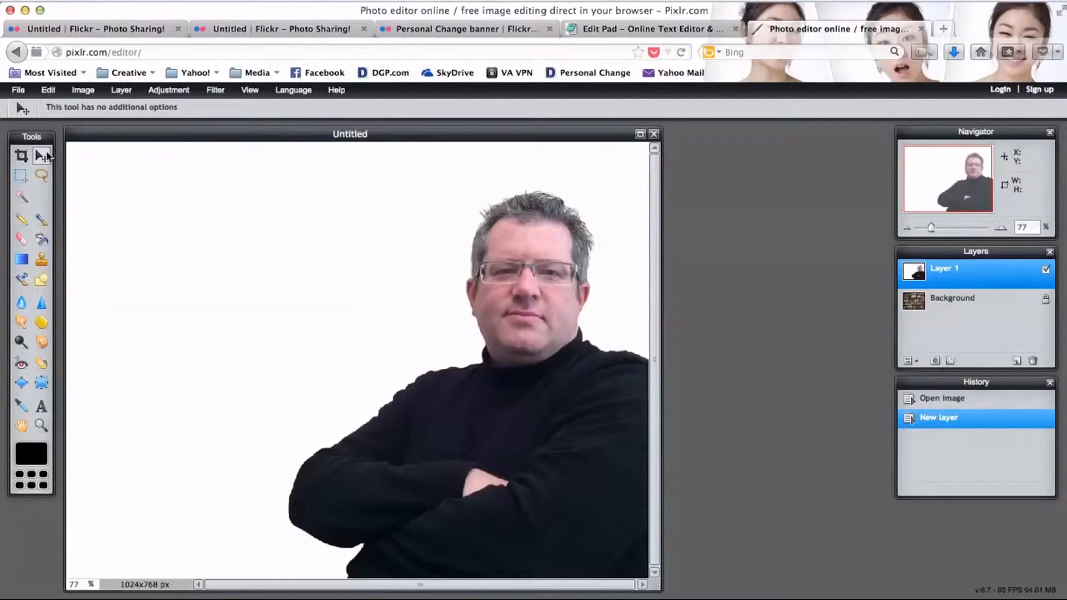
{"action": "mouse_move", "coordinate": [22, 198]}
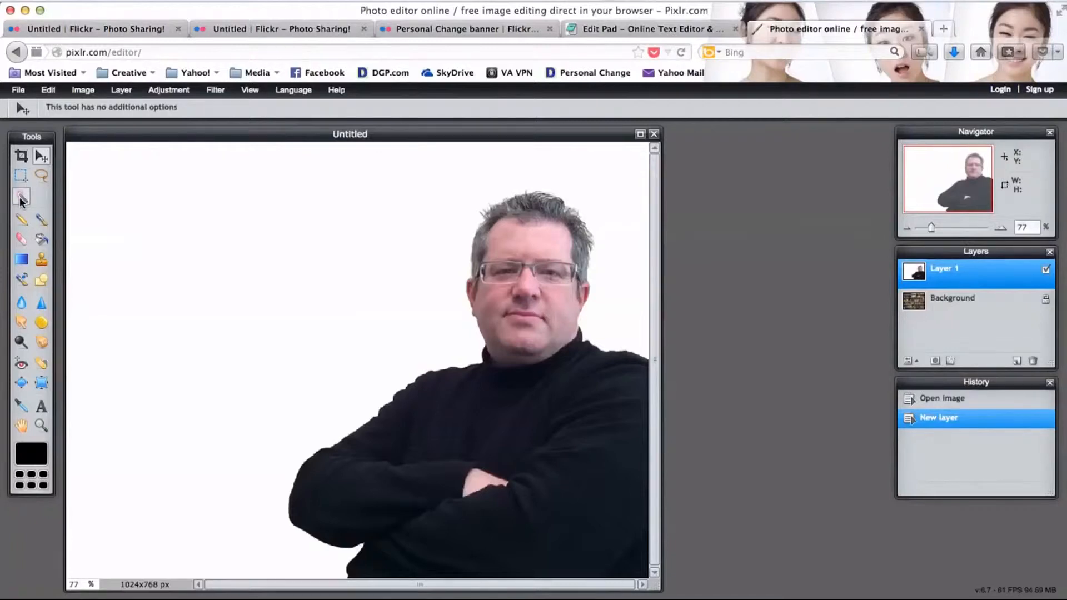
Select the white area around the man with the Magic Wand tool.
{"action": "left_click", "coordinate": [21, 196]}
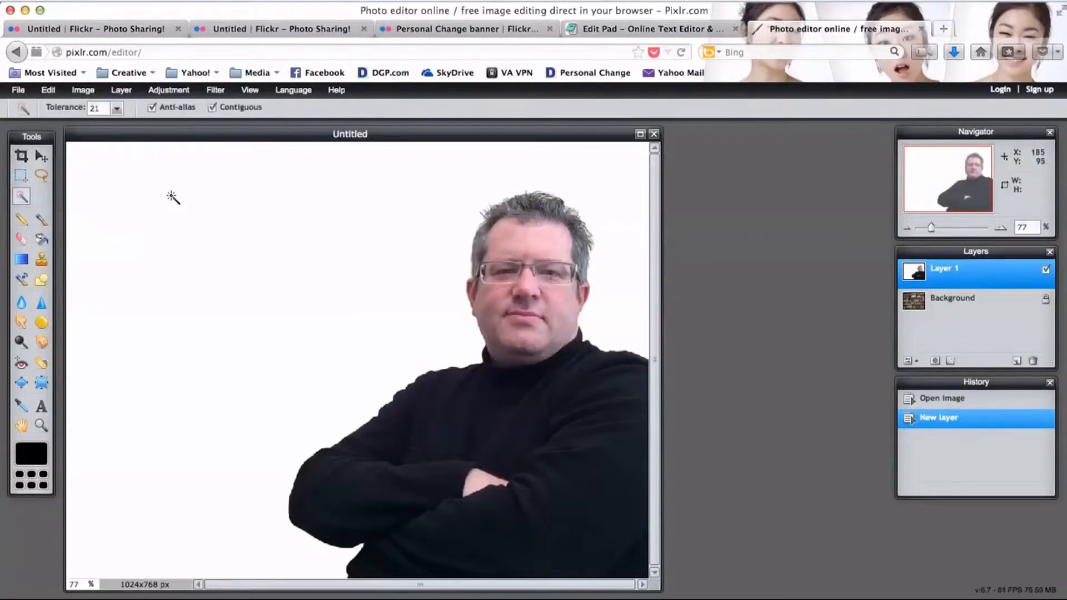
{"action": "left_click", "coordinate": [172, 198]}
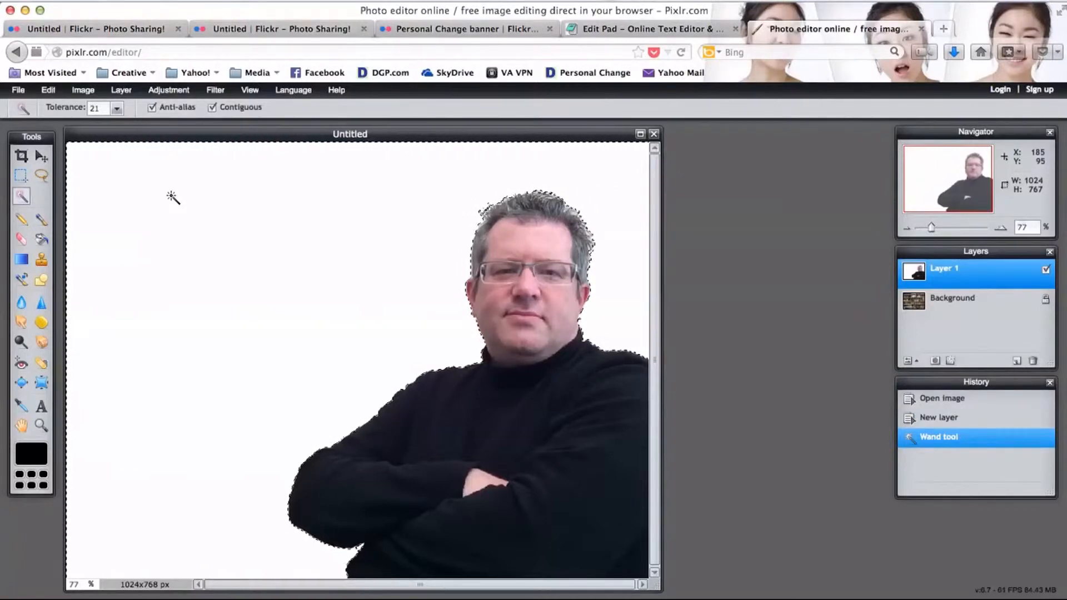
{"action": "left_click", "coordinate": [170, 197]}
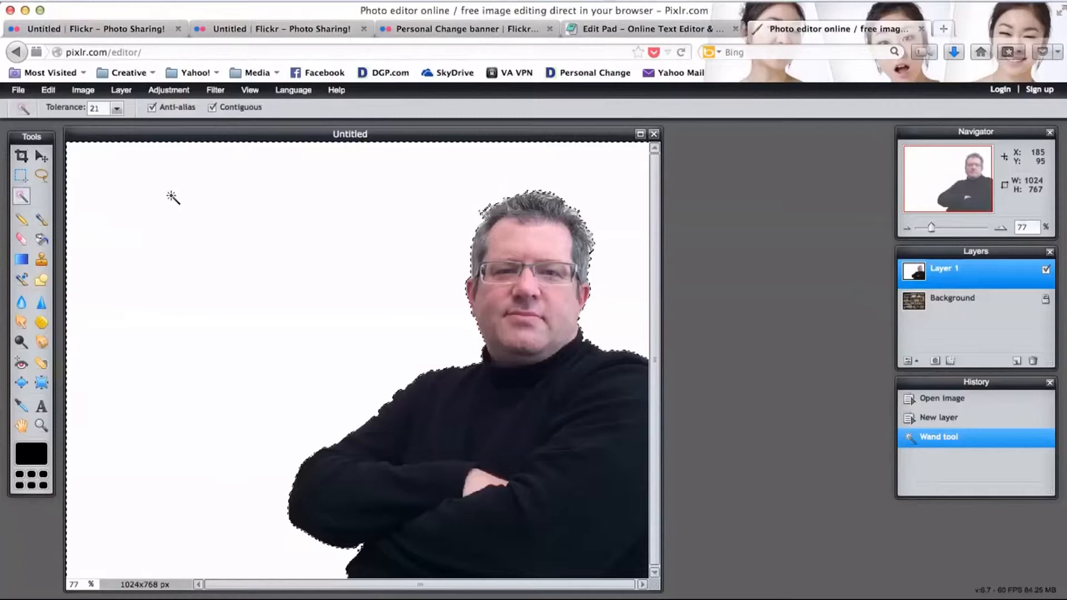
{"action": "left_click", "coordinate": [47, 89]}
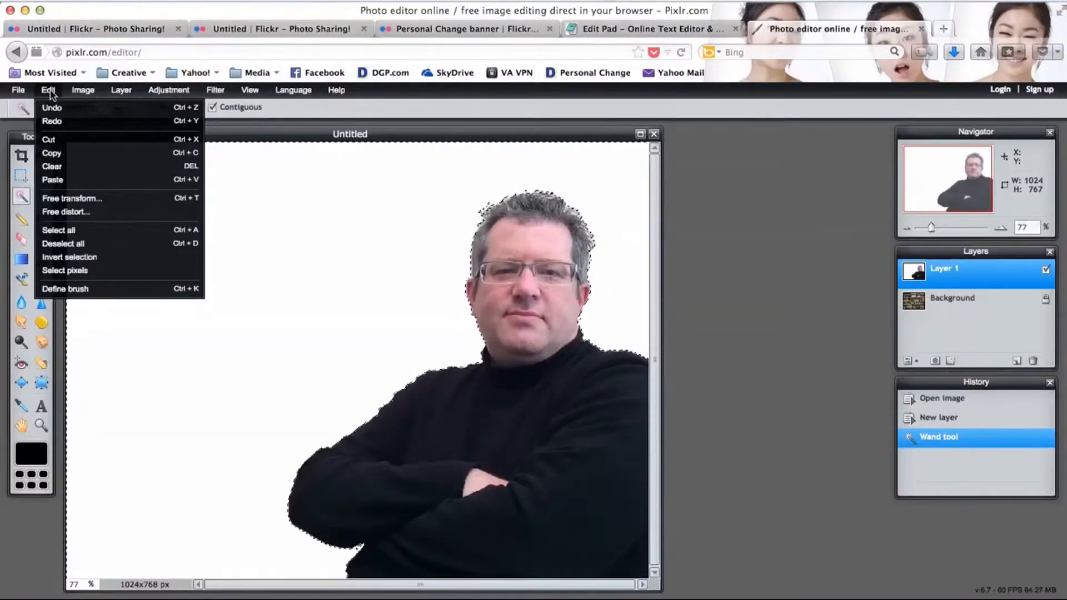
{"action": "mouse_move", "coordinate": [64, 166]}
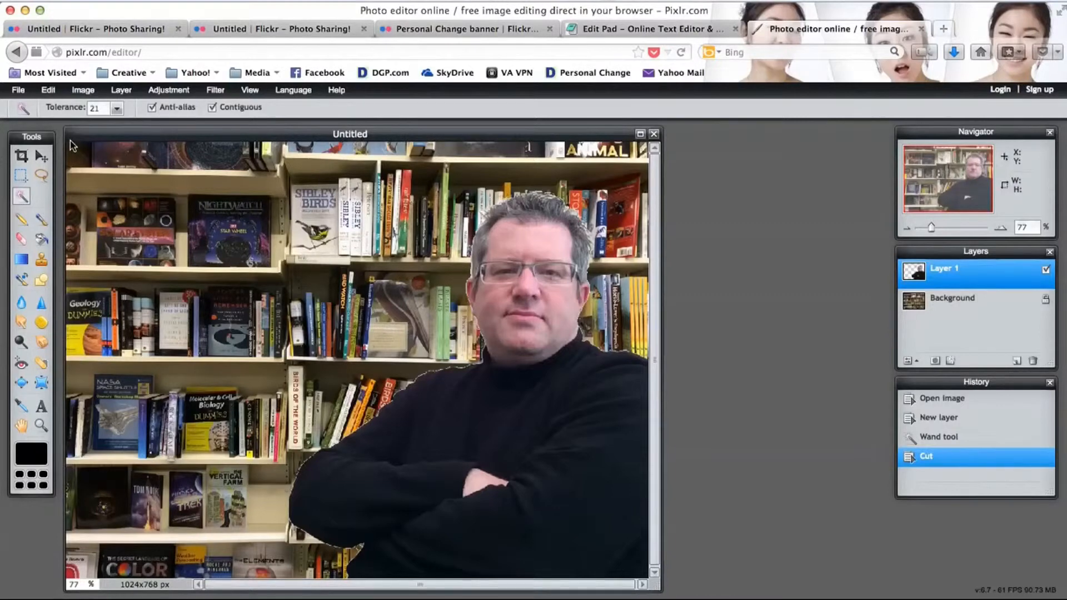
{"action": "mouse_move", "coordinate": [493, 347]}
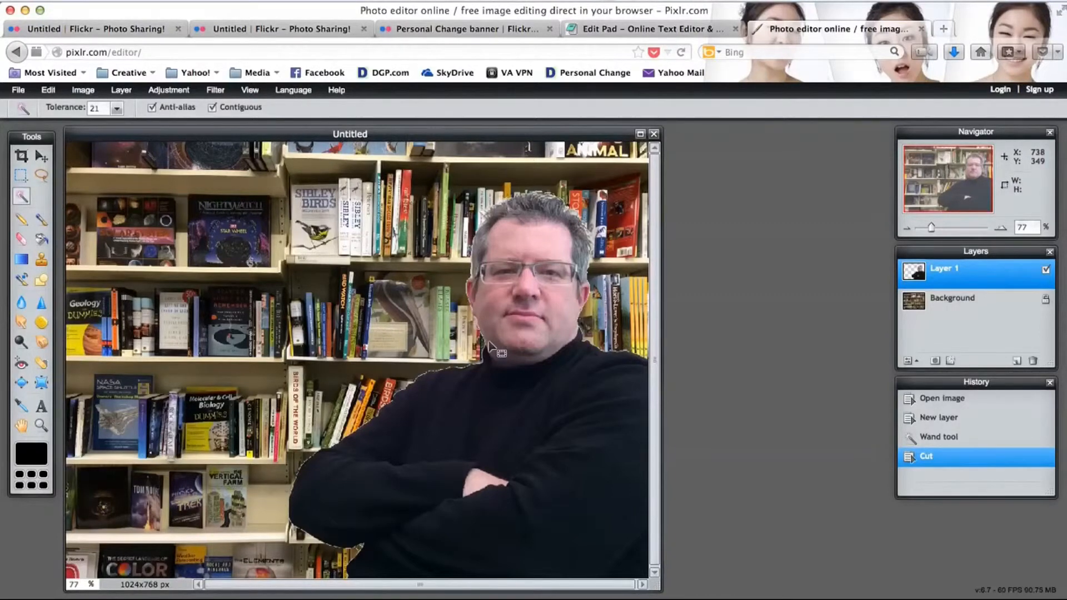
{"action": "mouse_move", "coordinate": [494, 317]}
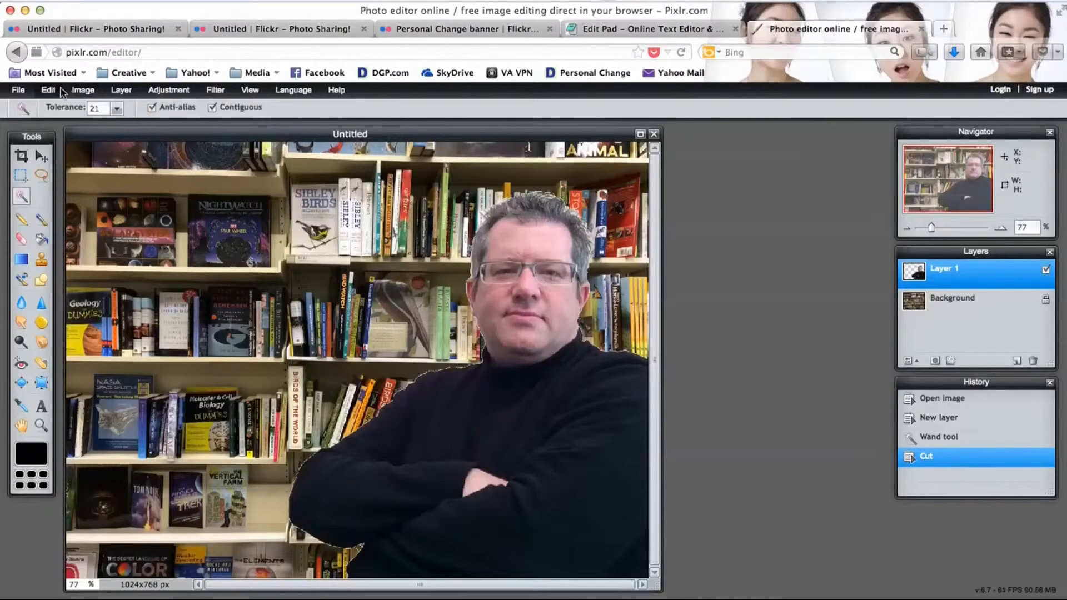
Cut the selected white background so the bookshelf shows behind the man.
{"action": "left_click", "coordinate": [47, 89]}
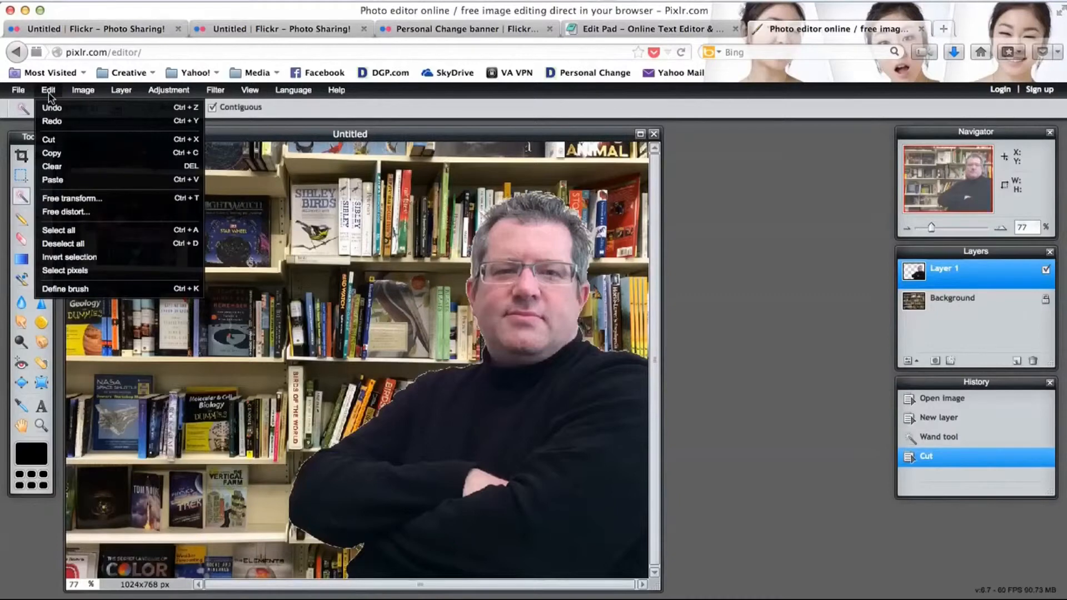
Select the man's pixels, shrink and move him lower right, and apply the transform.
{"action": "left_click", "coordinate": [64, 270]}
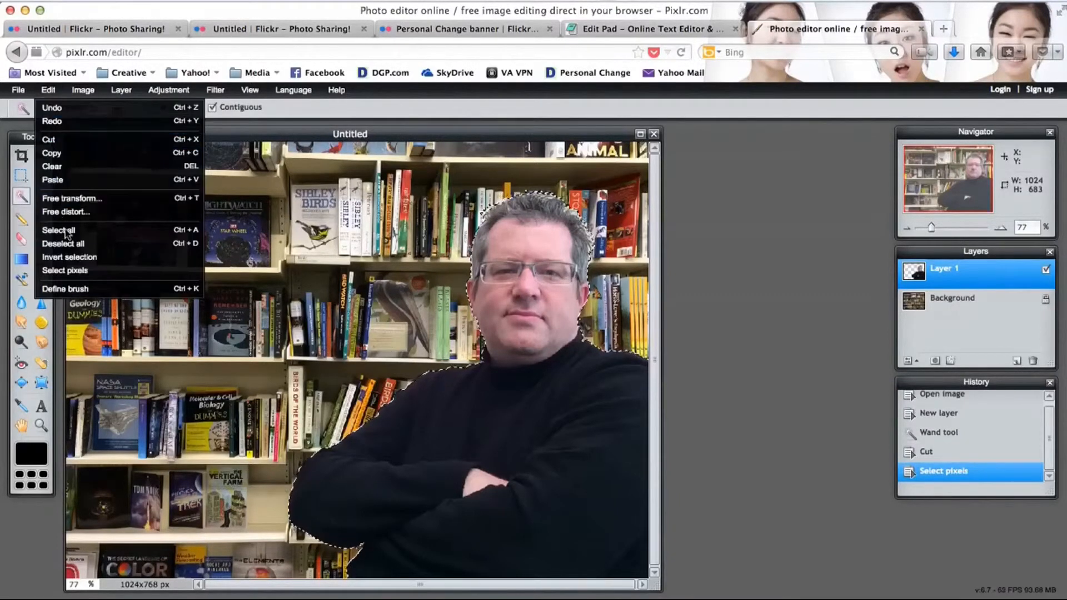
{"action": "mouse_move", "coordinate": [72, 198]}
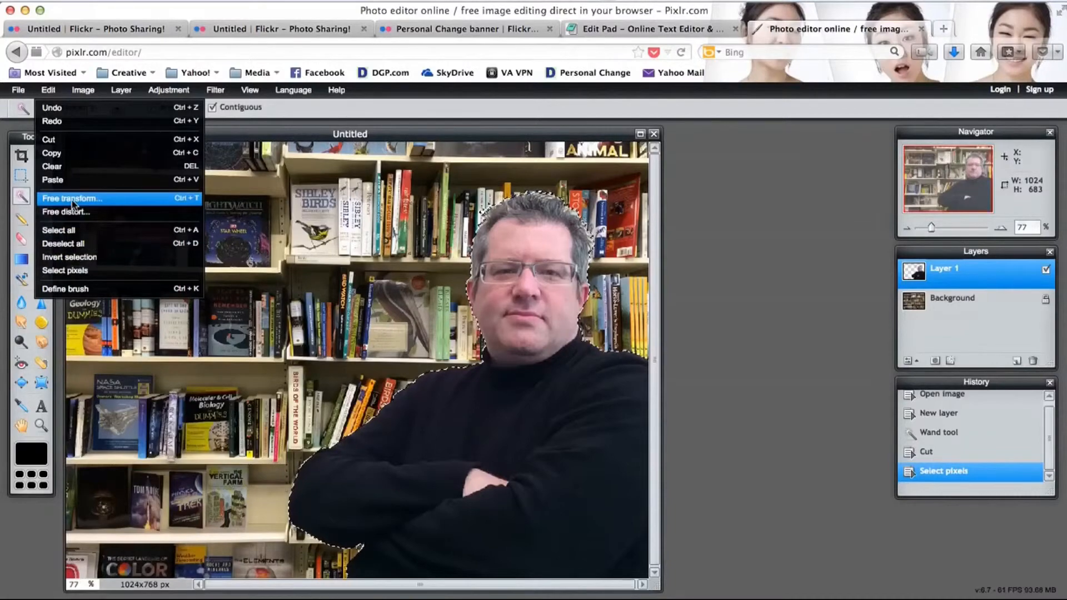
{"action": "left_click", "coordinate": [71, 198]}
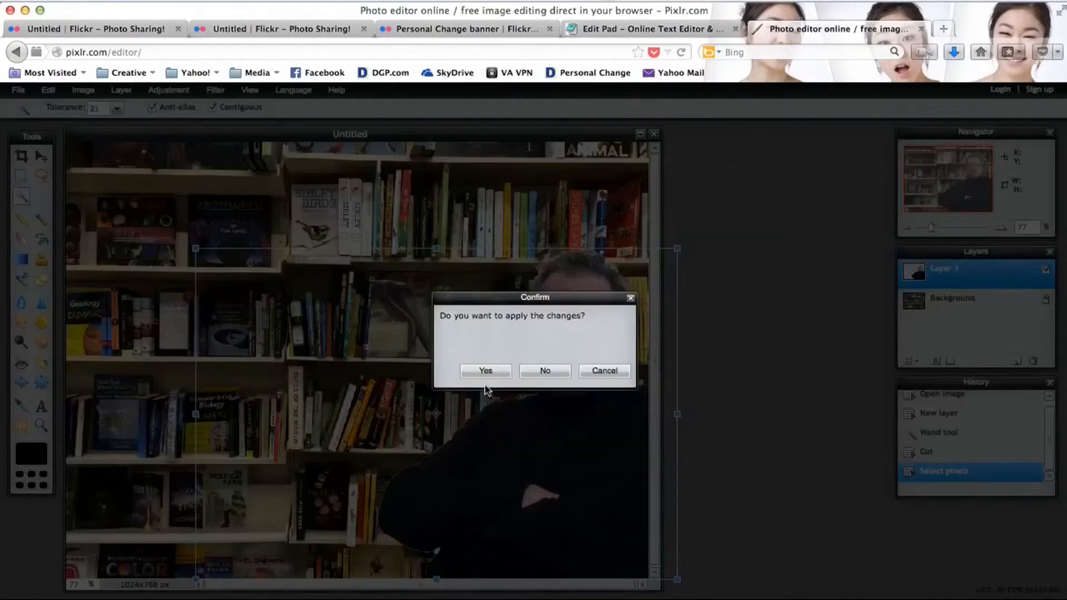
{"action": "left_click", "coordinate": [485, 370]}
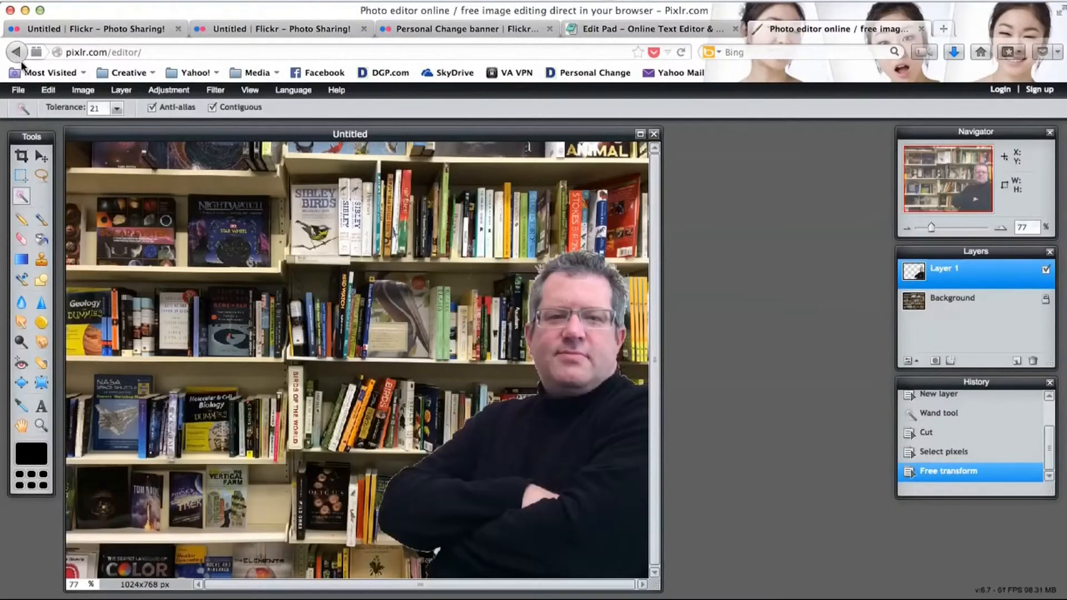
{"action": "left_click", "coordinate": [18, 89]}
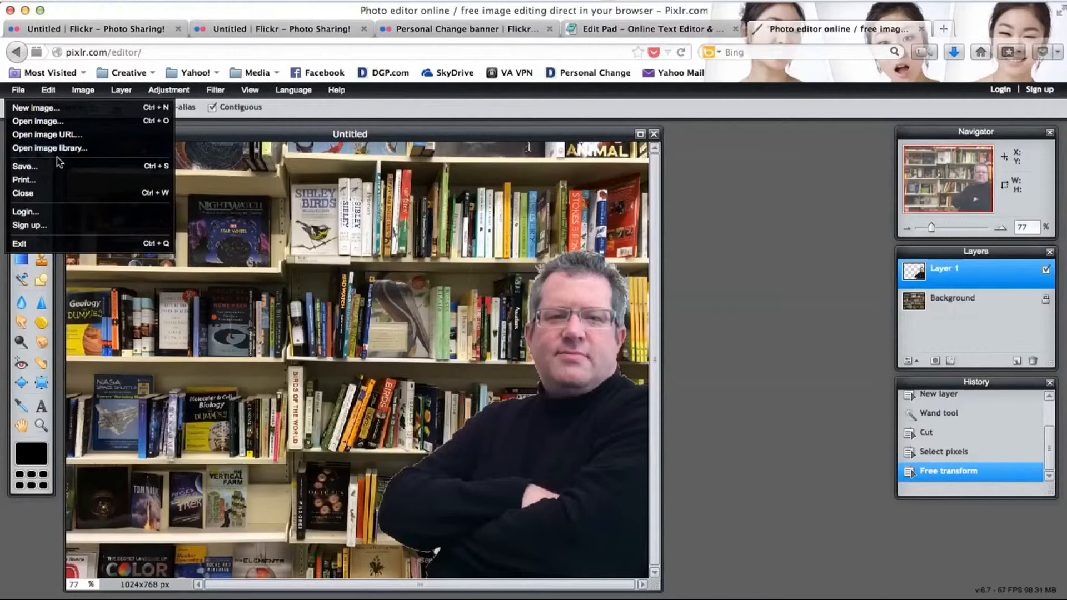
Save the composite as PNG 'Doug with Books' into the graphics folder.
{"action": "left_click", "coordinate": [25, 166]}
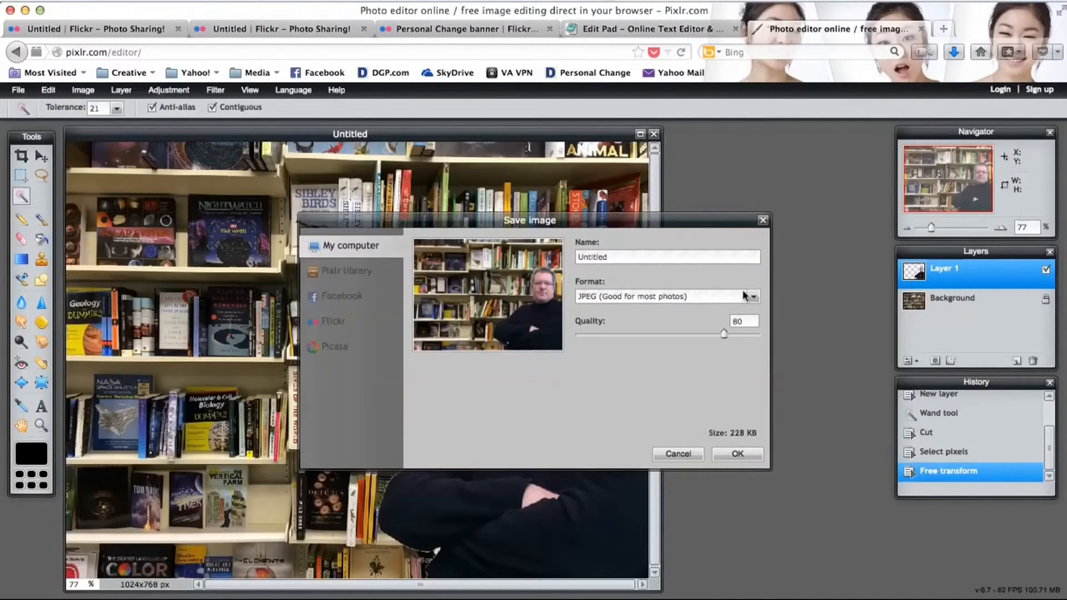
{"action": "left_click", "coordinate": [752, 296]}
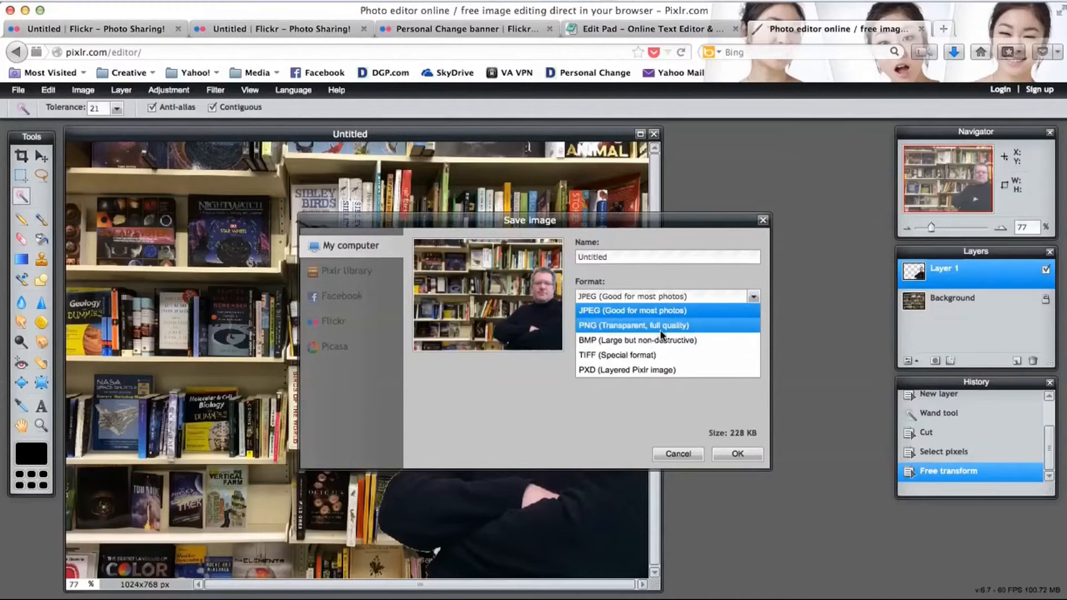
{"action": "left_click", "coordinate": [632, 325]}
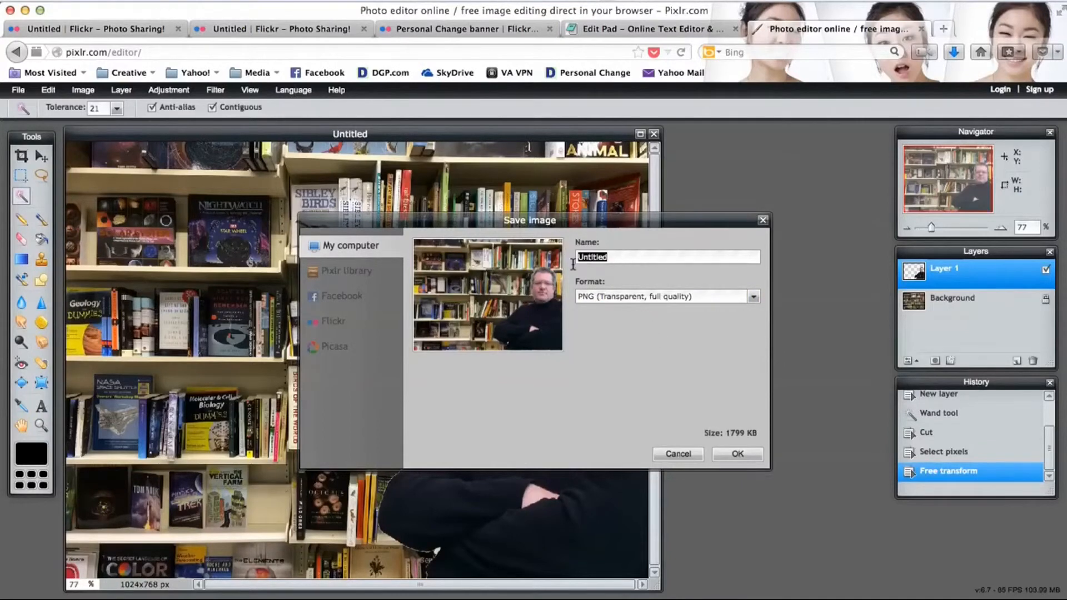
{"action": "type", "text": "Doug with"}
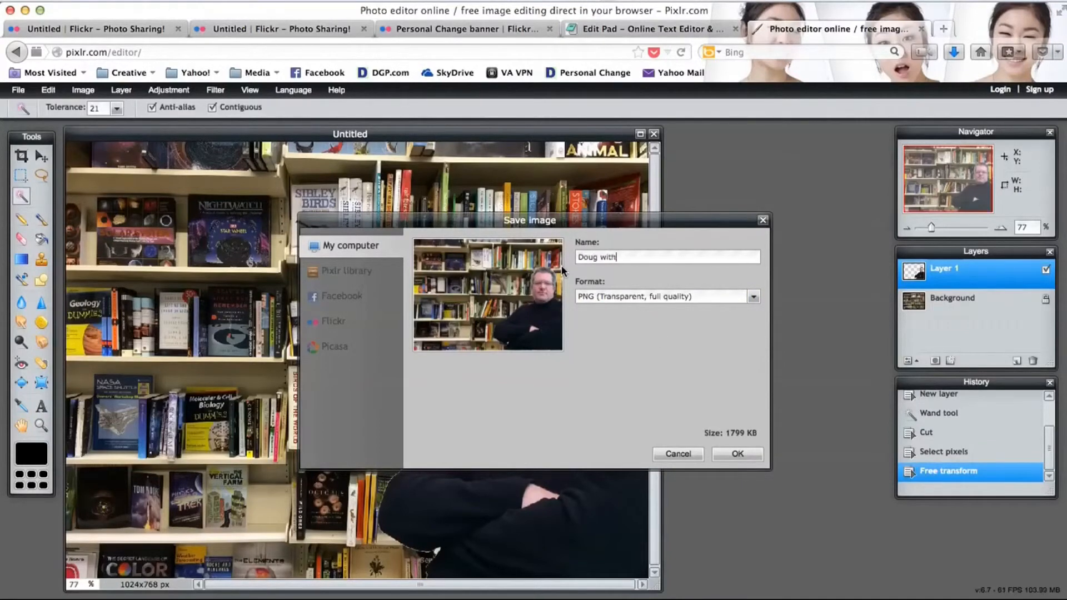
{"action": "type", "text": "Books"}
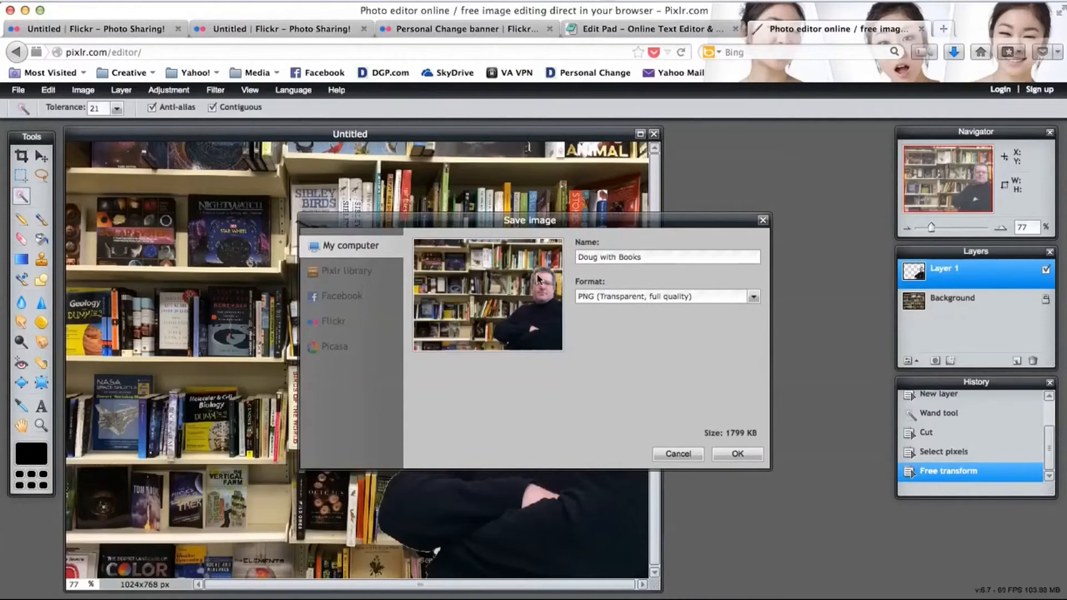
{"action": "left_click", "coordinate": [737, 454]}
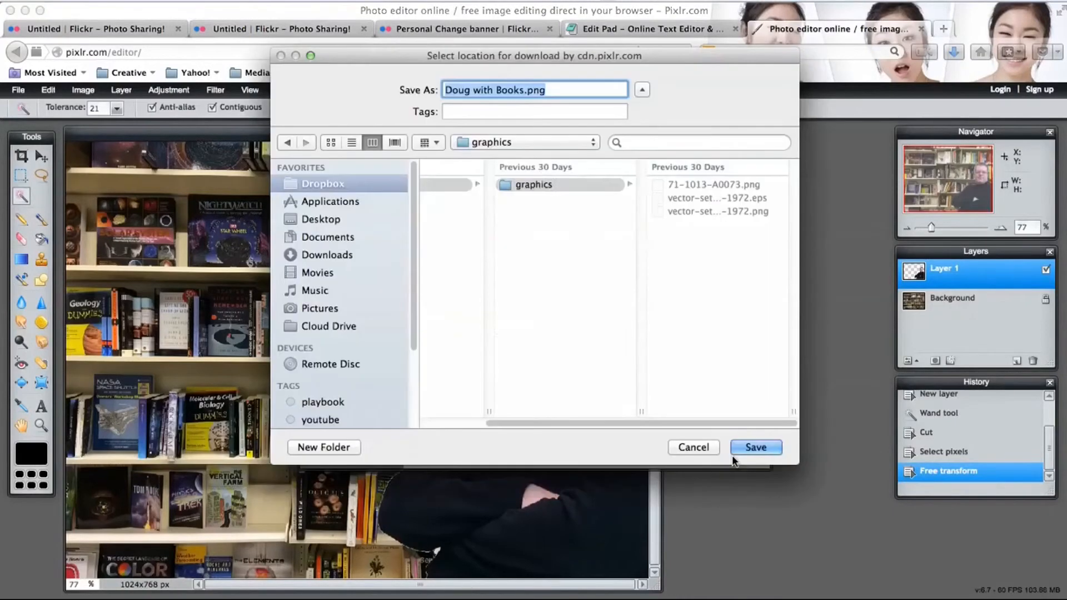
{"action": "left_click", "coordinate": [533, 185]}
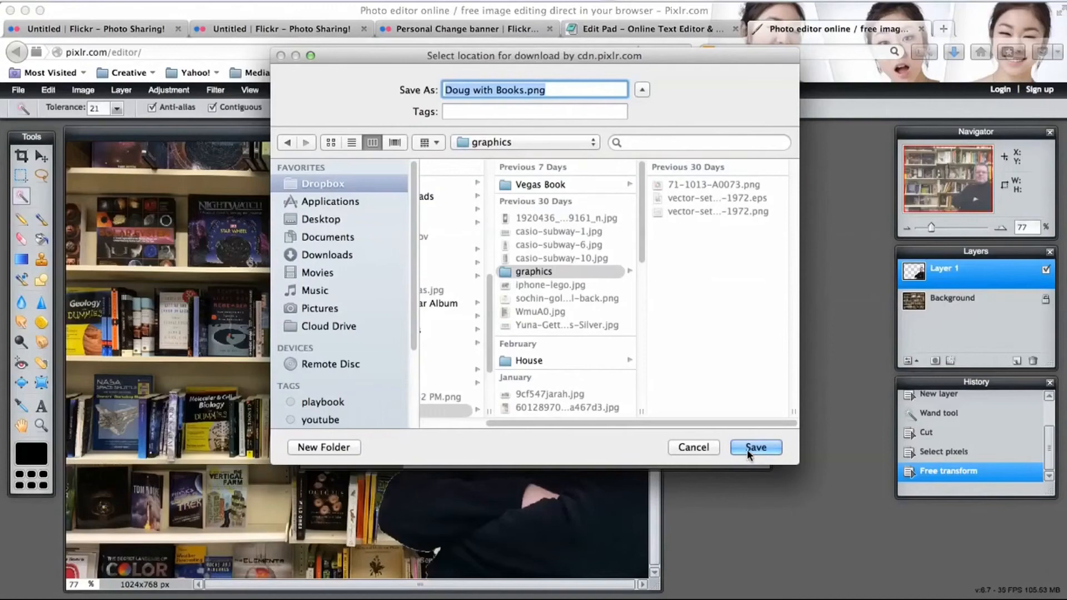
{"action": "left_click", "coordinate": [755, 447]}
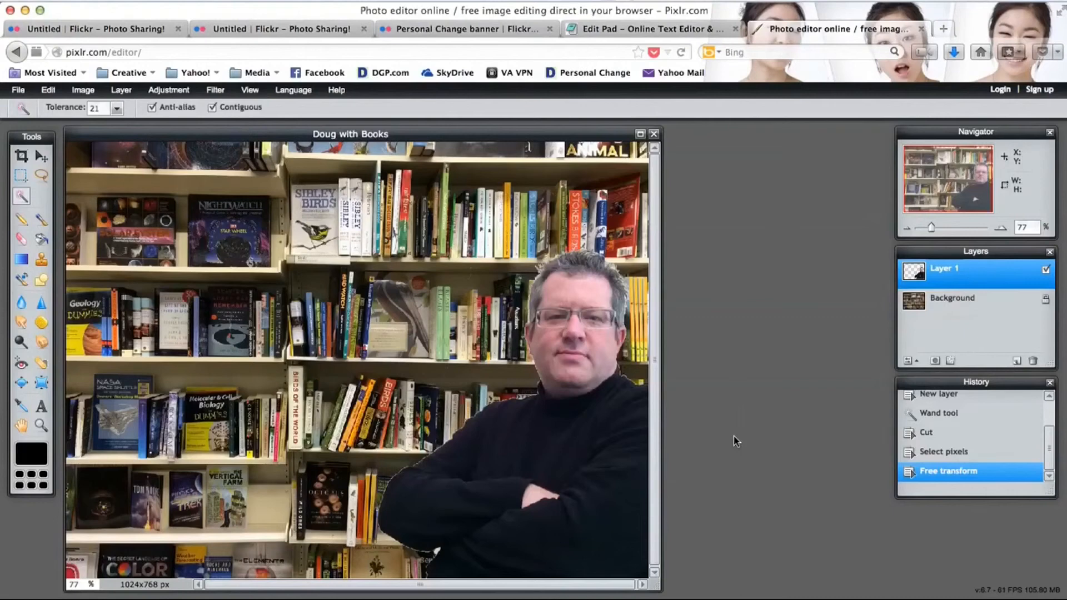
{"action": "left_click", "coordinate": [167, 89]}
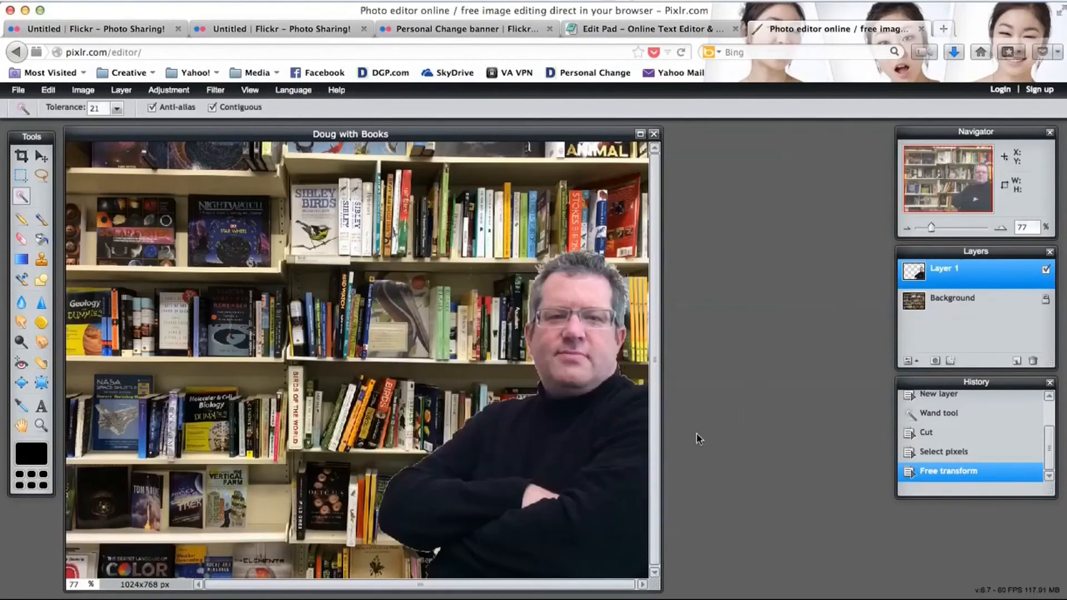
{"action": "mouse_move", "coordinate": [30, 207]}
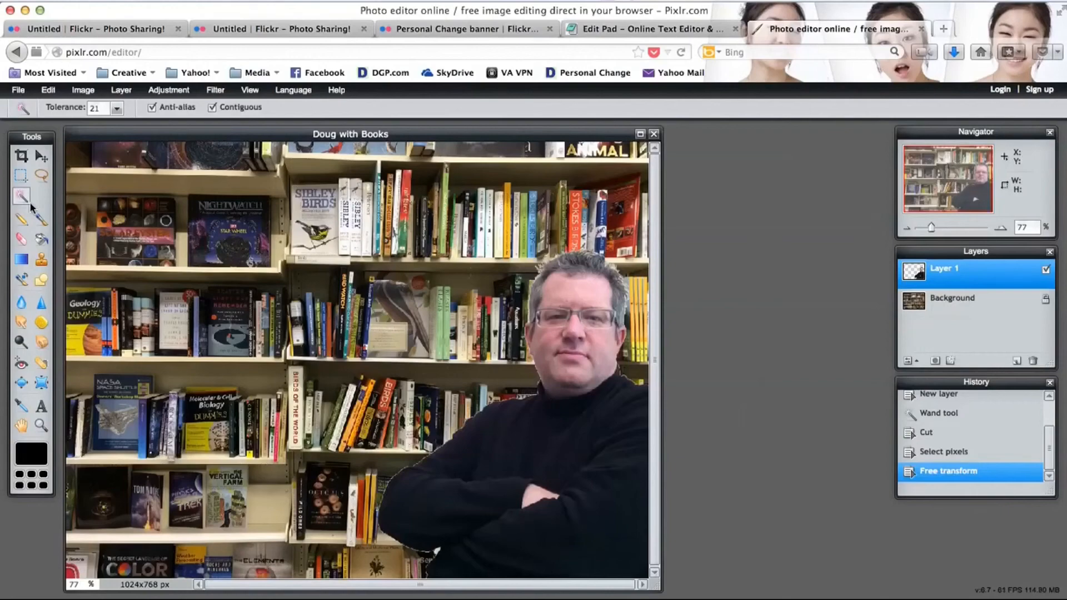